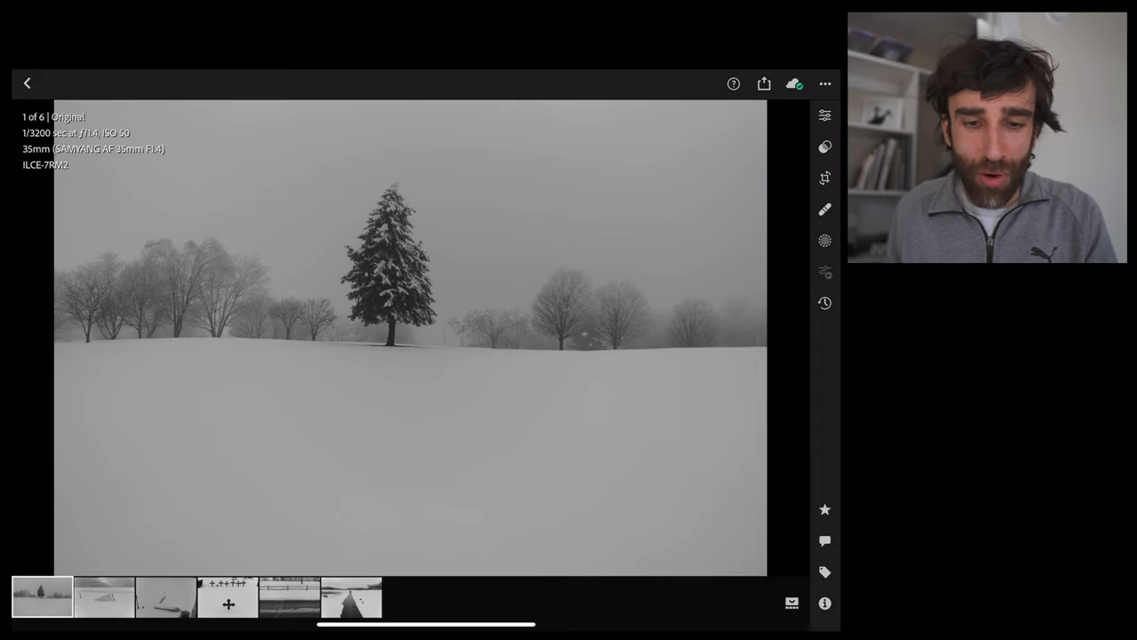
Crop the snowy lone-tree photo to a custom wide panorama framing the tree.
left_click(825, 177)
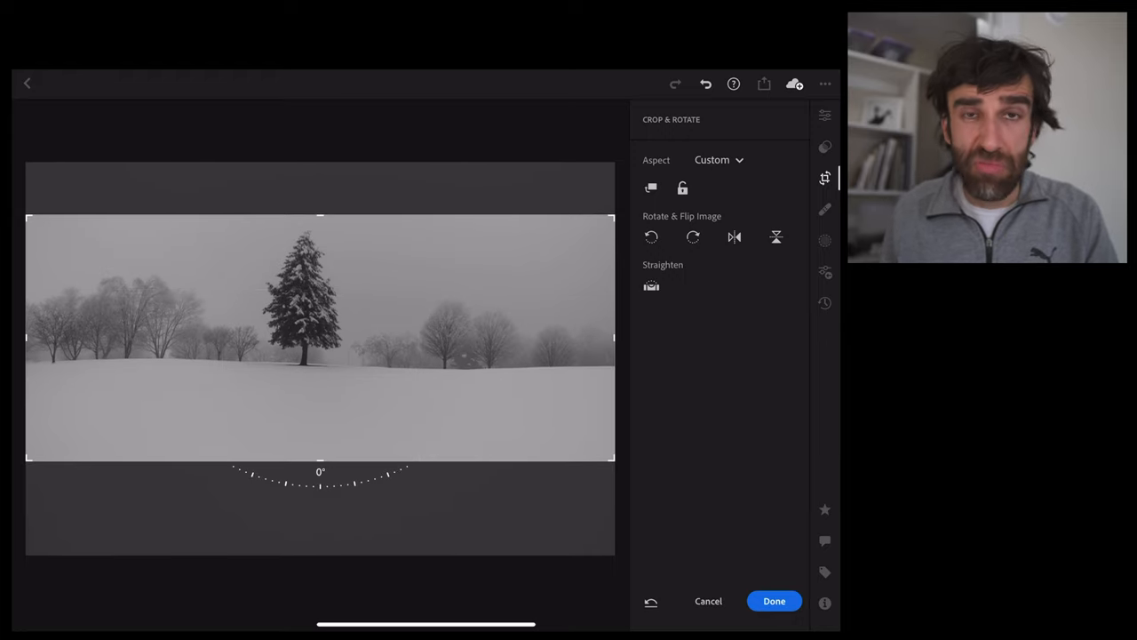
left_click(775, 601)
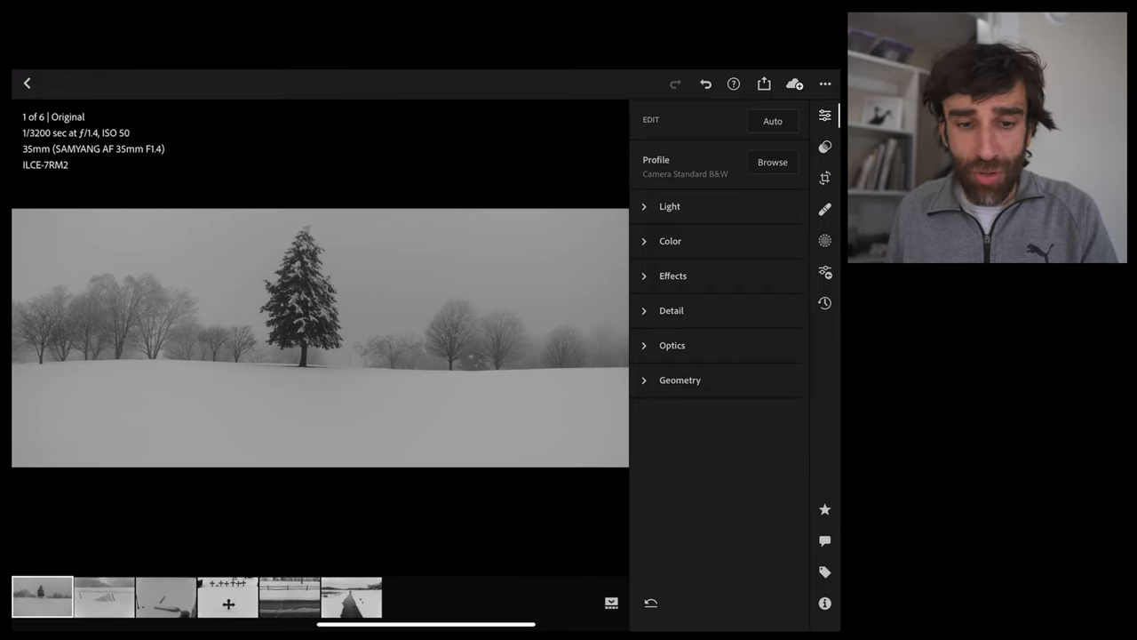
In Light, bend the tone curve for contrast and push the whites brighter on the panorama.
left_click(668, 206)
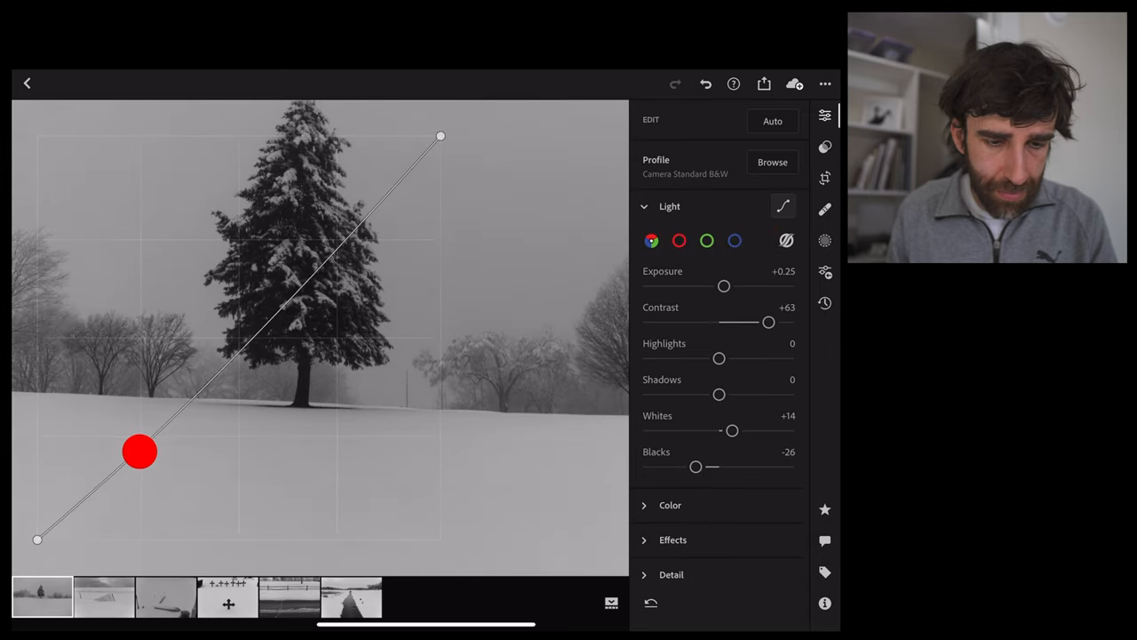
left_click_drag(139, 451, 240, 362)
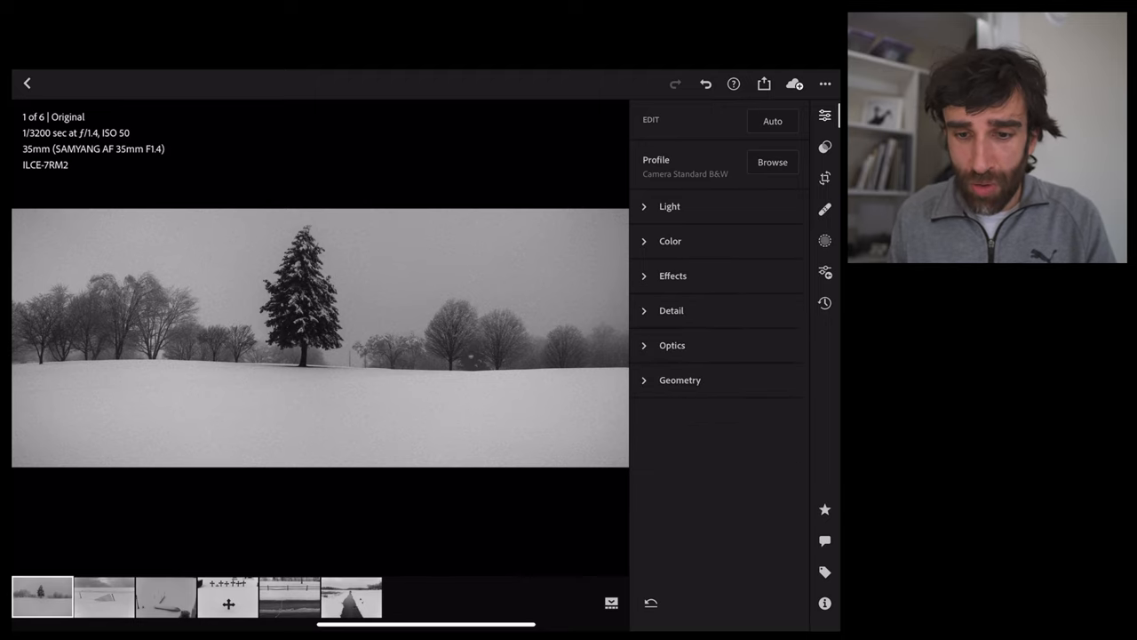
left_click(668, 206)
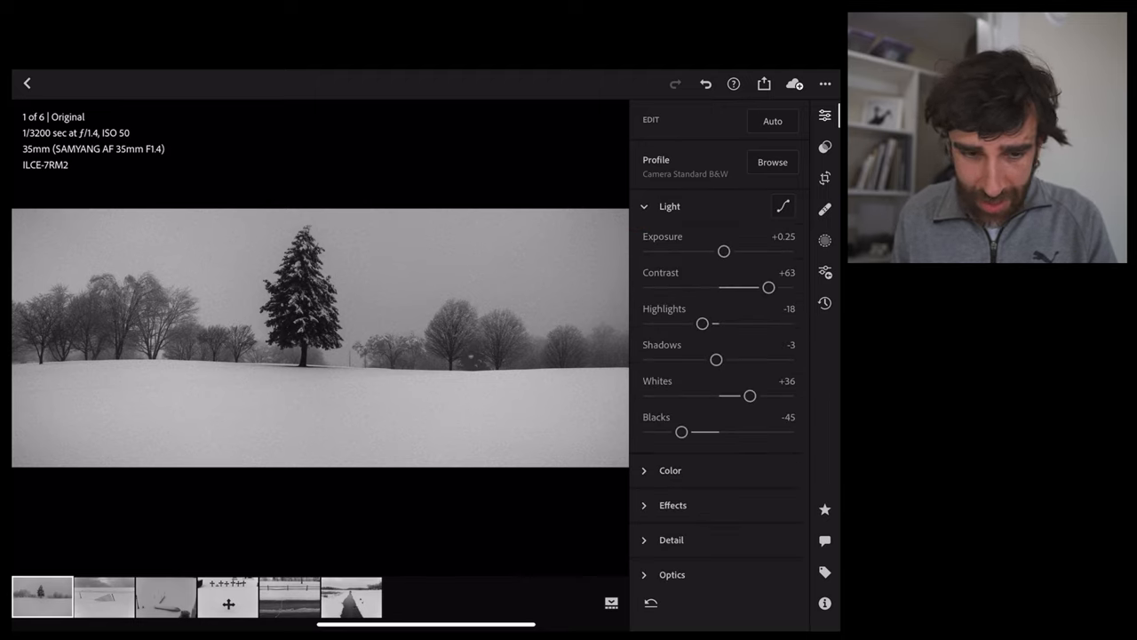
left_click_drag(750, 394, 766, 394)
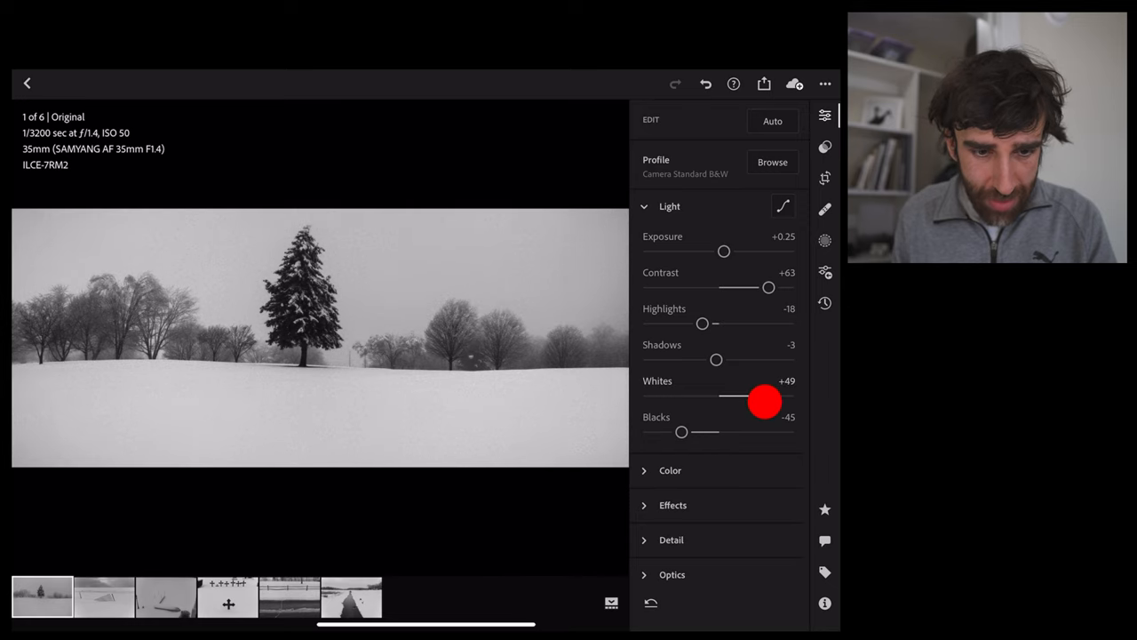
left_click_drag(762, 402, 766, 398)
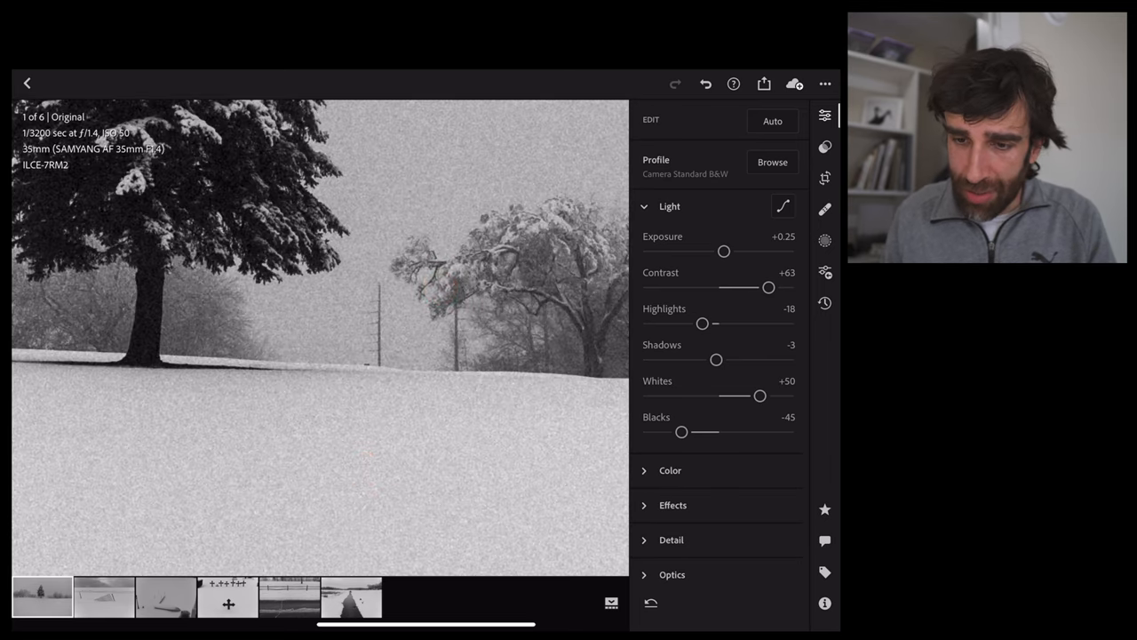
With the Healing Brush at size 15, paint out the utility pole behind the trees.
left_click(825, 209)
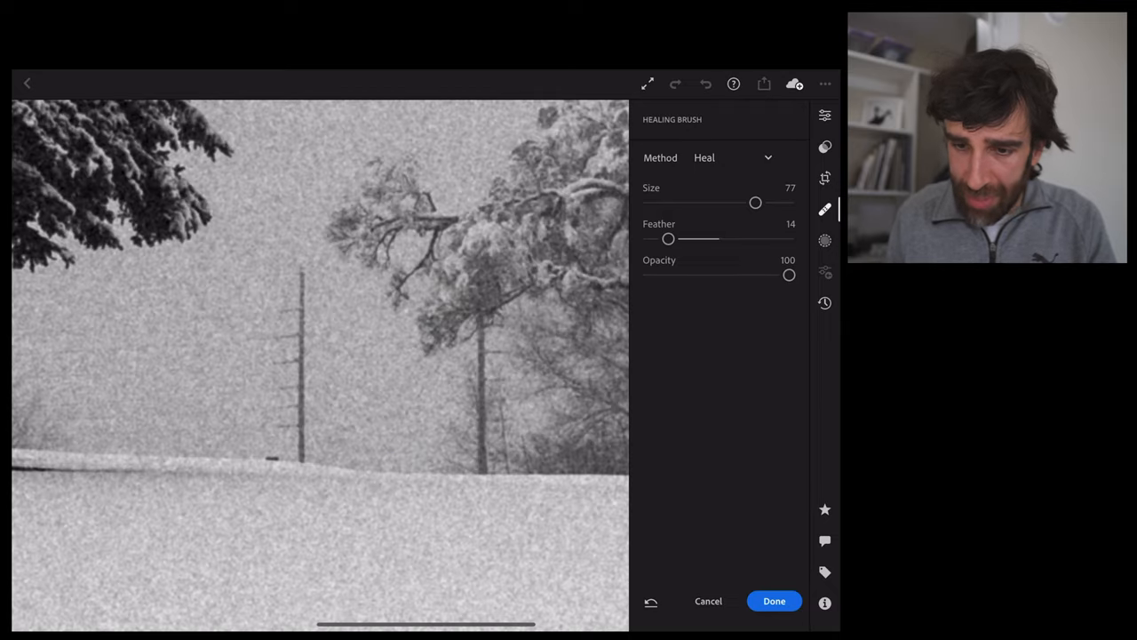
left_click(320, 359)
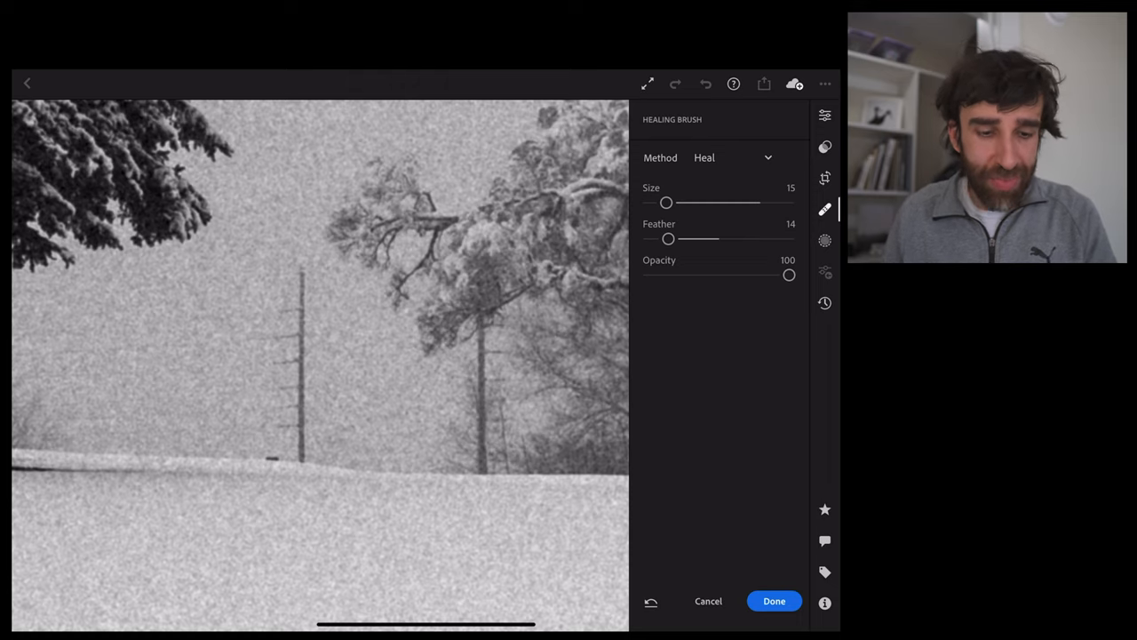
left_click_drag(305, 263, 306, 387)
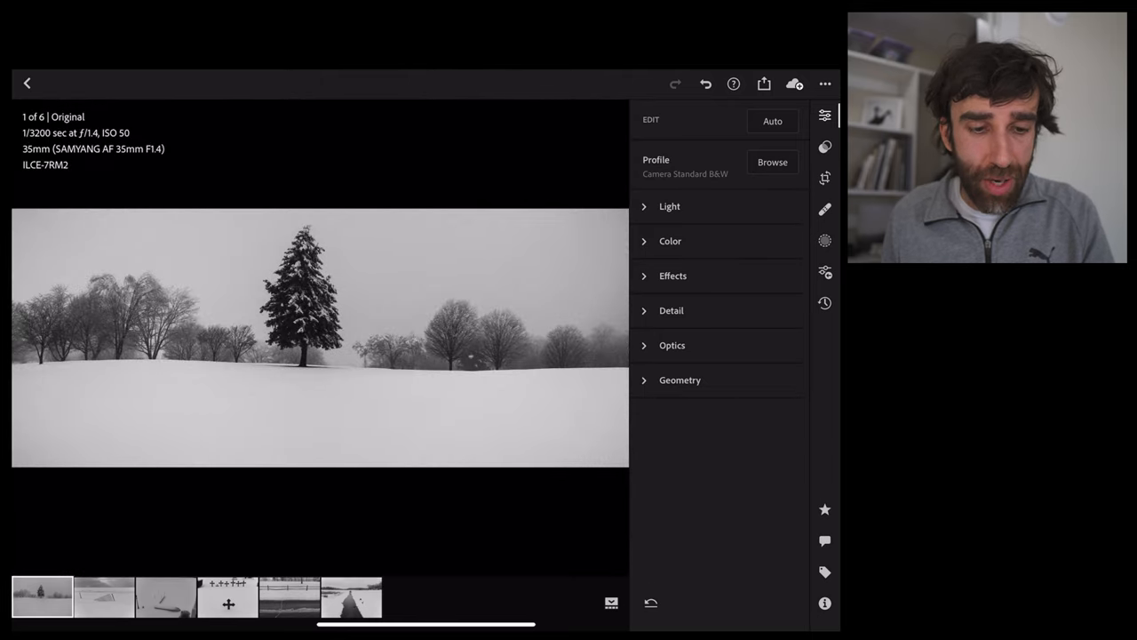
View the finished tree panorama full-frame, then switch to the snow-fence photo.
left_click(560, 309)
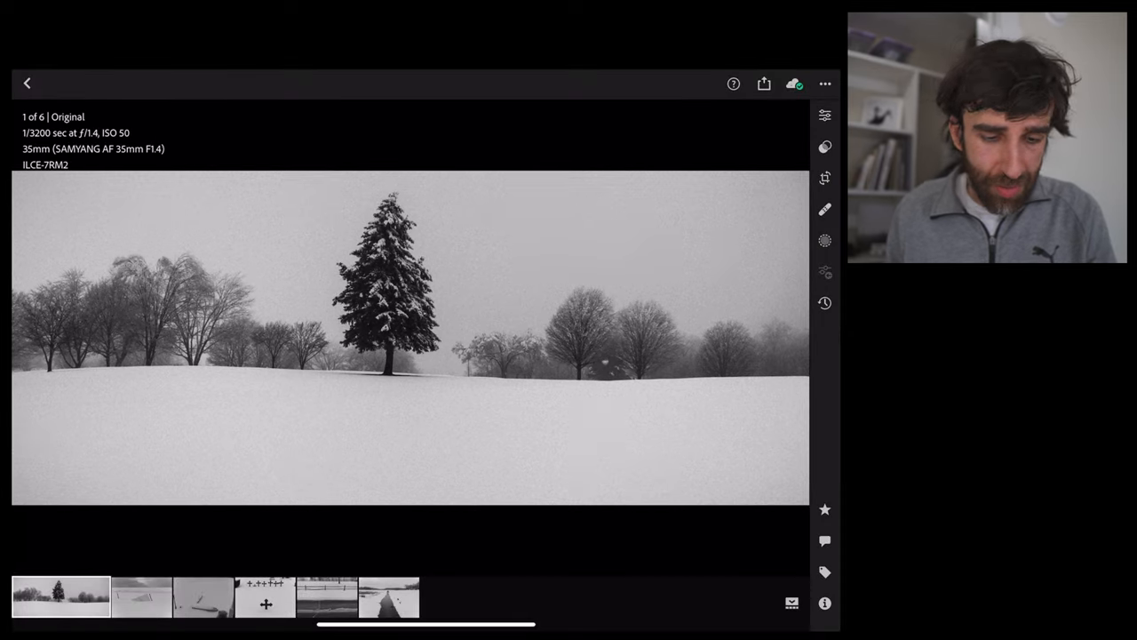
left_click(142, 597)
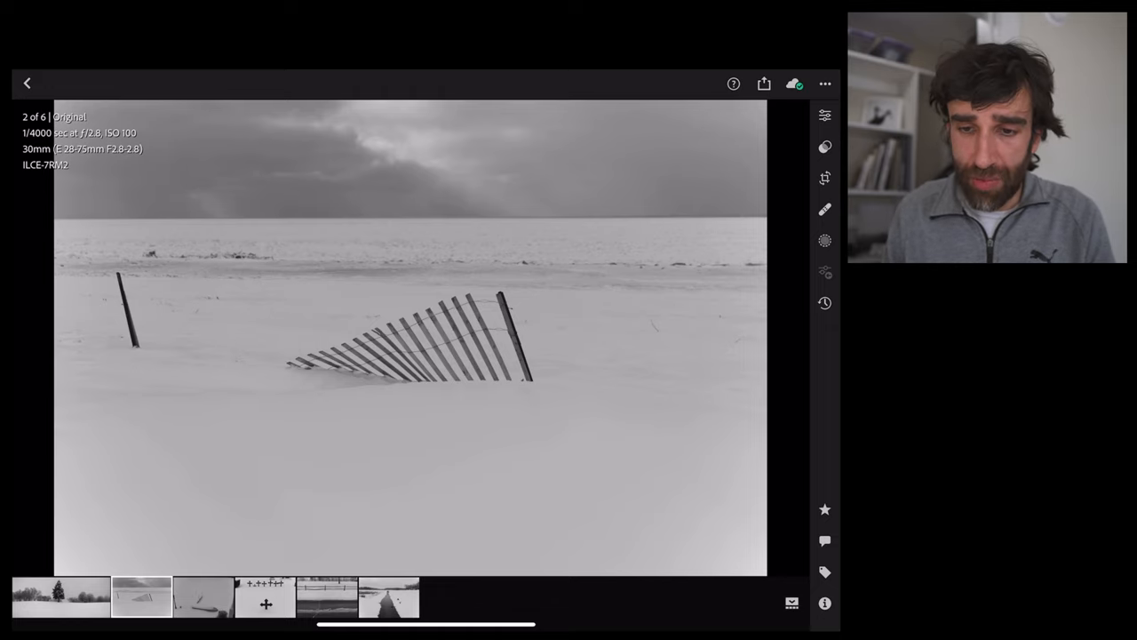
Crop the snow-fence photo to 1x1 and soften its vignette with more feather in Effects.
left_click(824, 178)
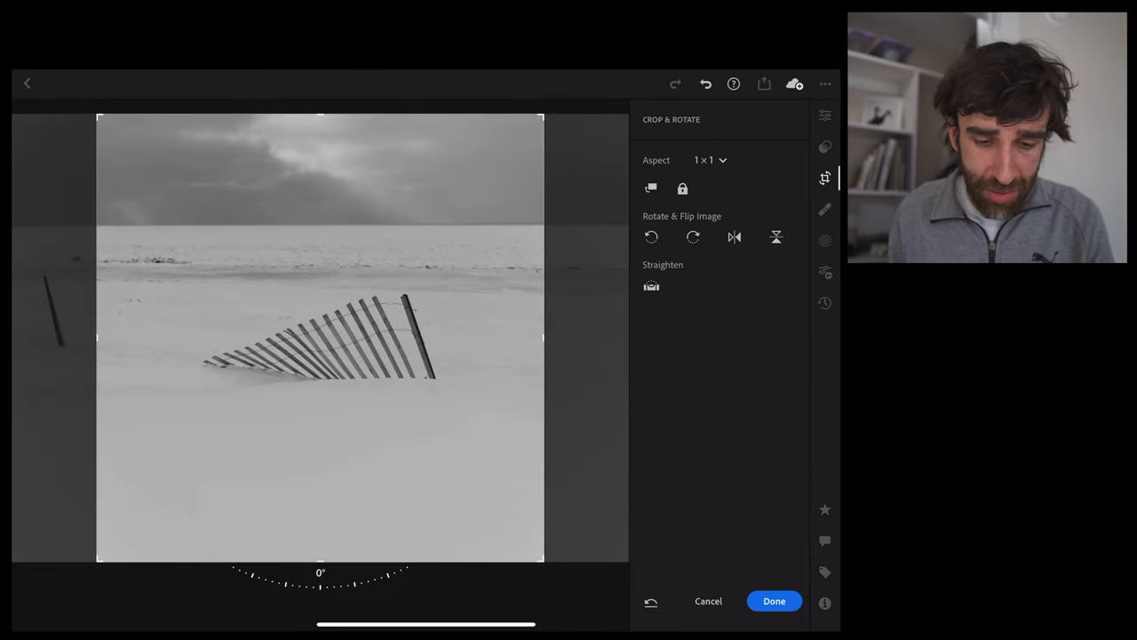
left_click(775, 601)
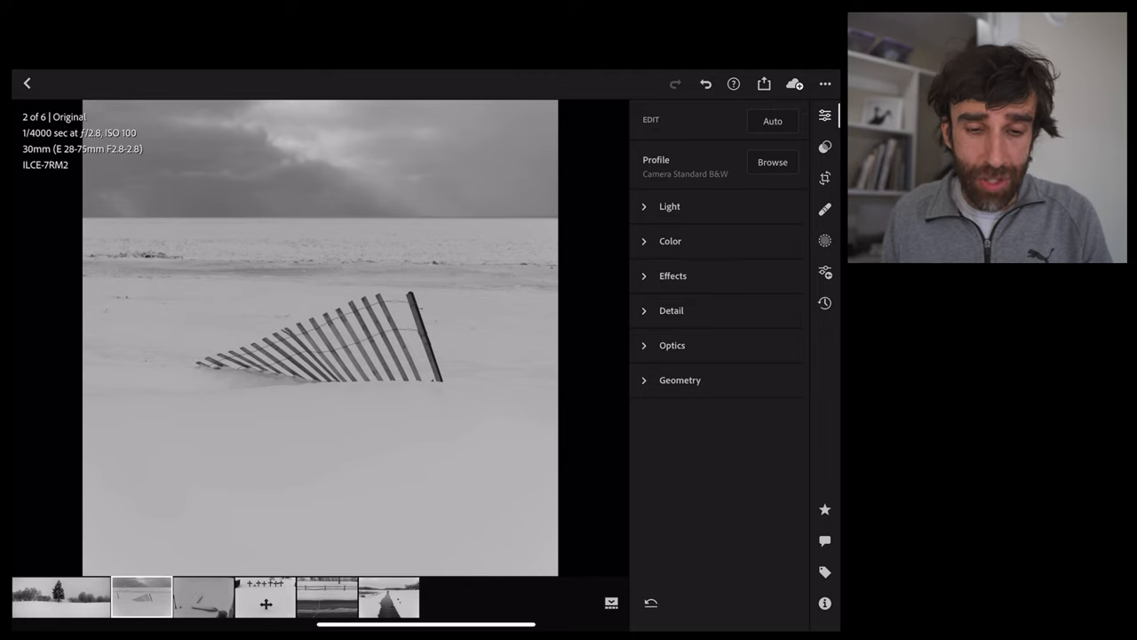
left_click(668, 206)
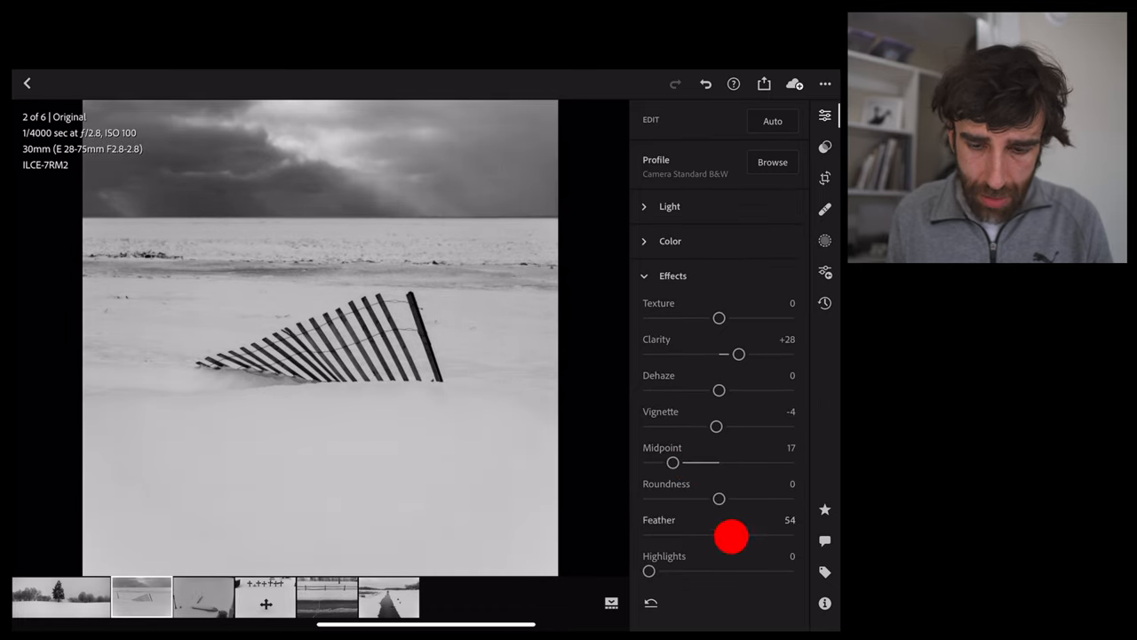
left_click_drag(732, 535, 761, 535)
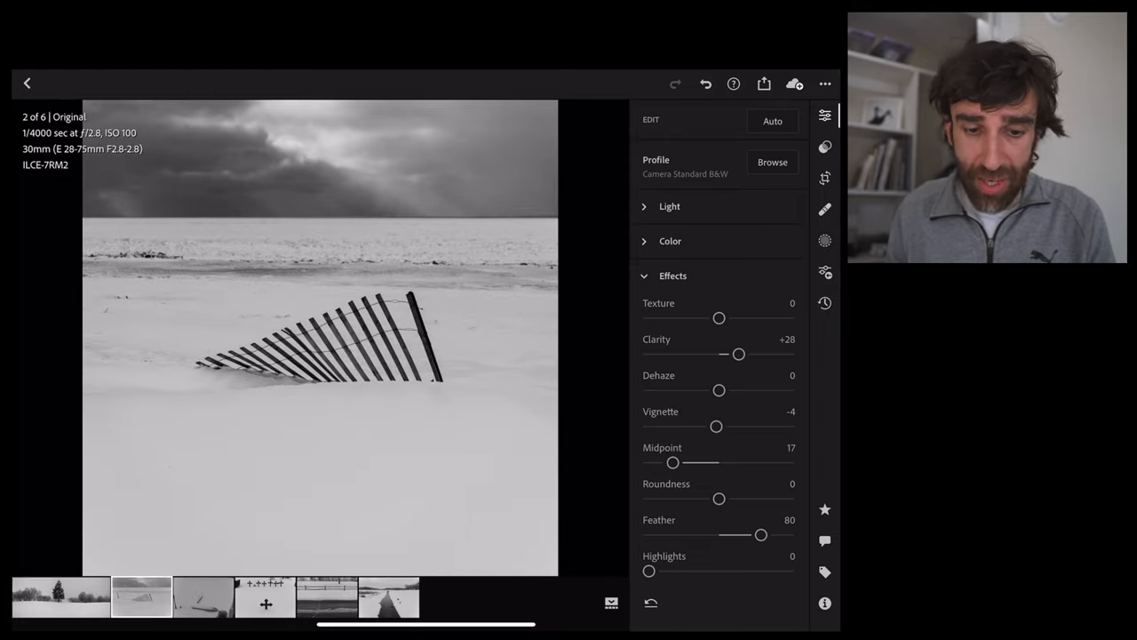
left_click(671, 276)
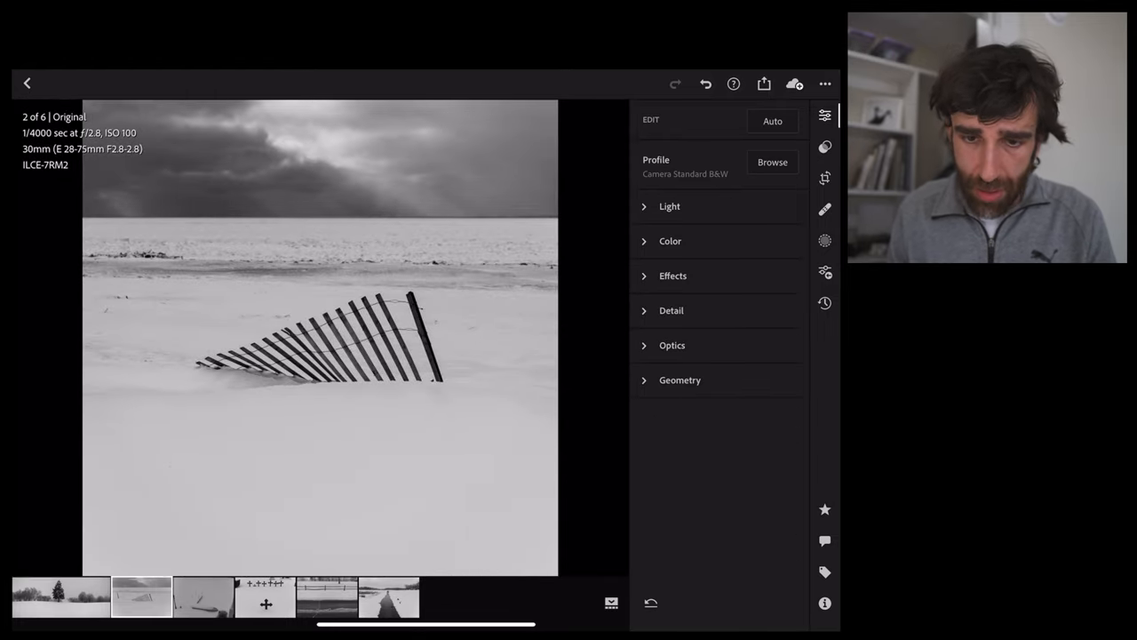
In Light, lift the tone curve to brighten the snow and strengthen contrast.
left_click(668, 206)
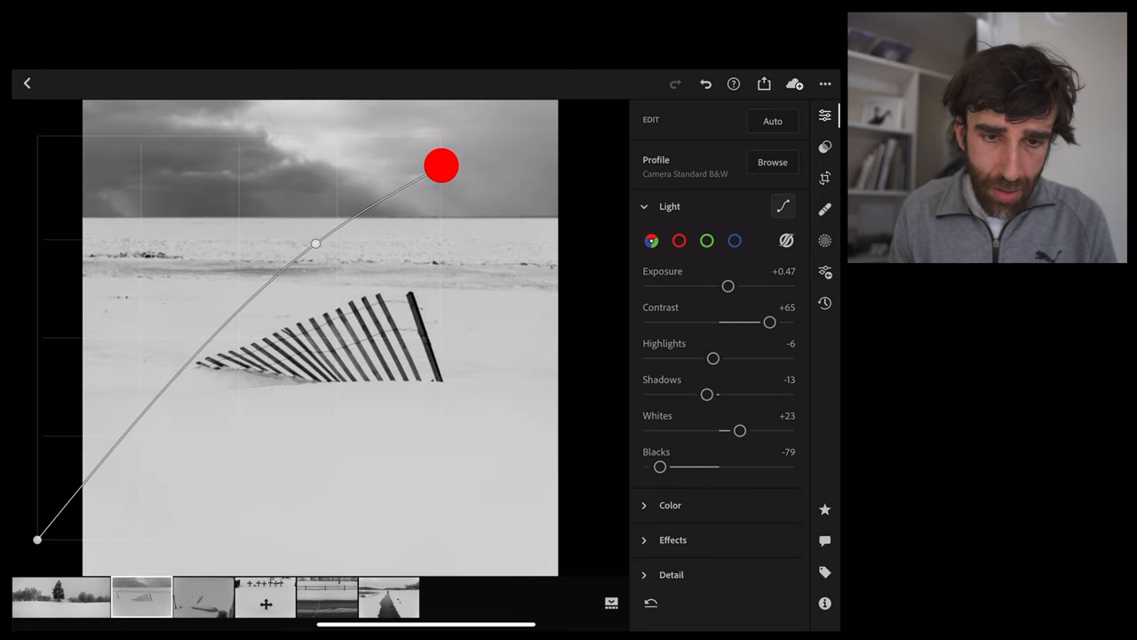
left_click_drag(441, 164, 312, 256)
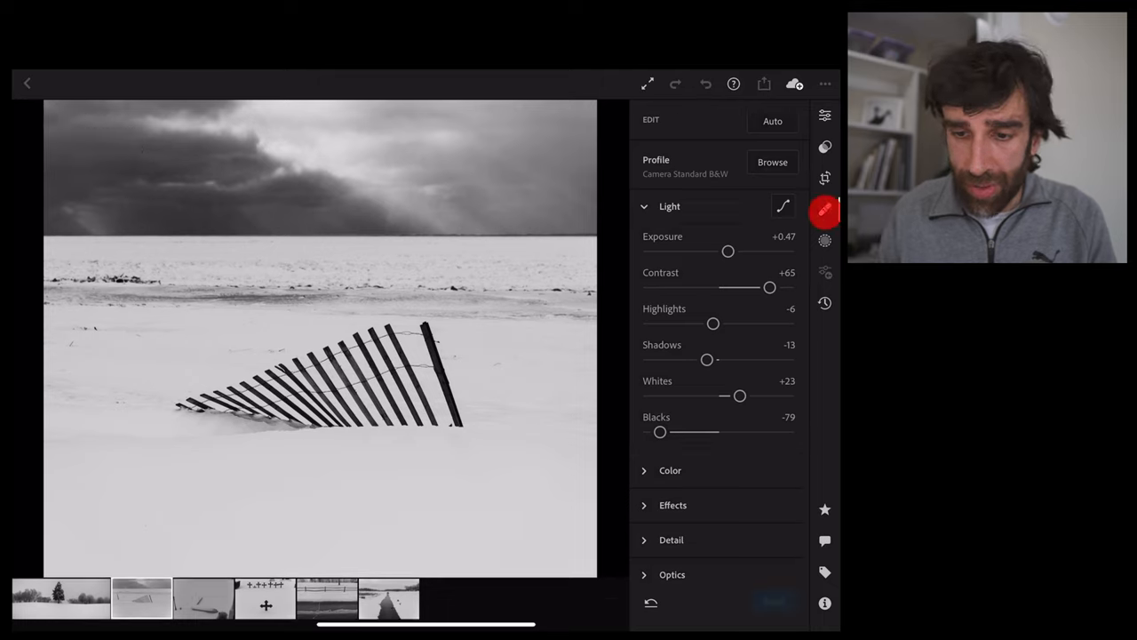
Heal away a small mark in the snow of the fence photo with the Healing Brush.
left_click(825, 210)
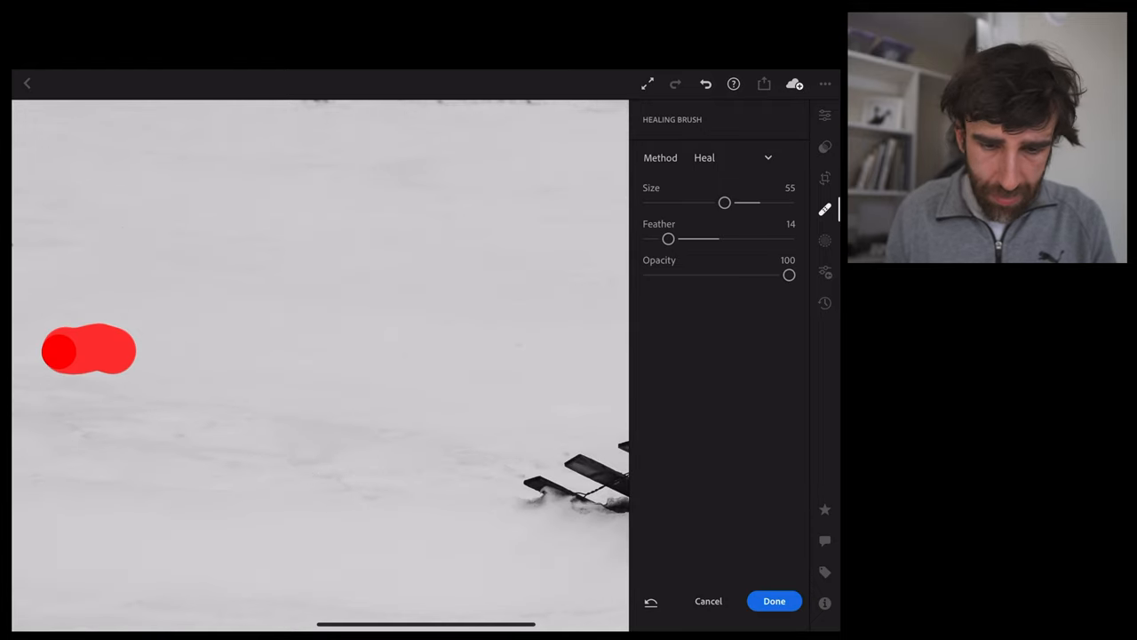
left_click(775, 601)
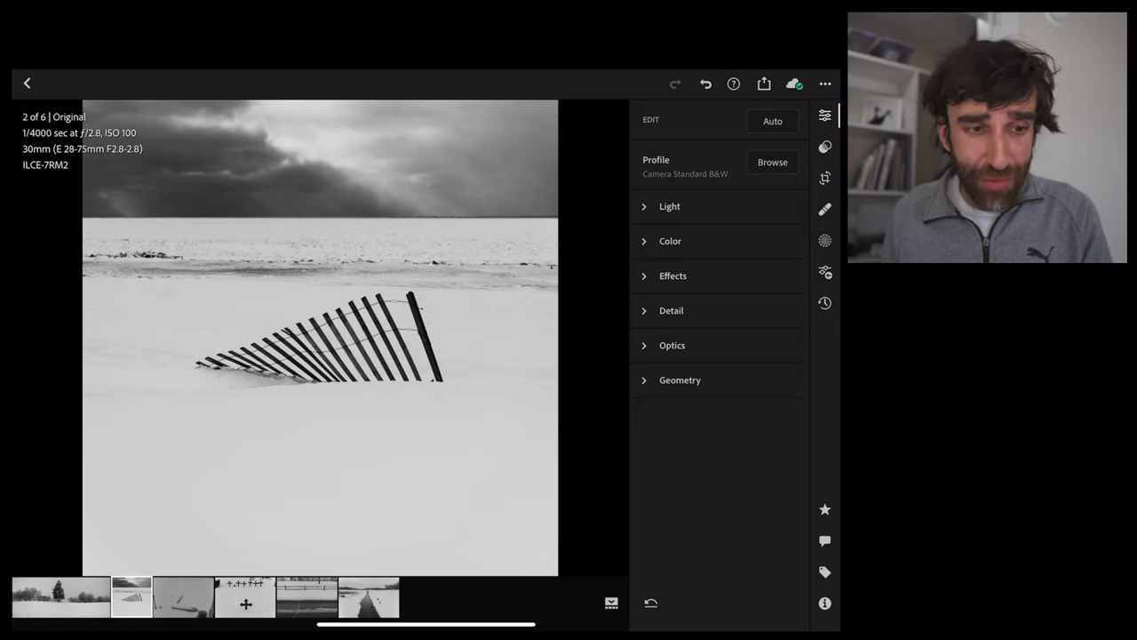
Preview the fence photo's saved 'B&W final' version and apply it.
left_click(825, 302)
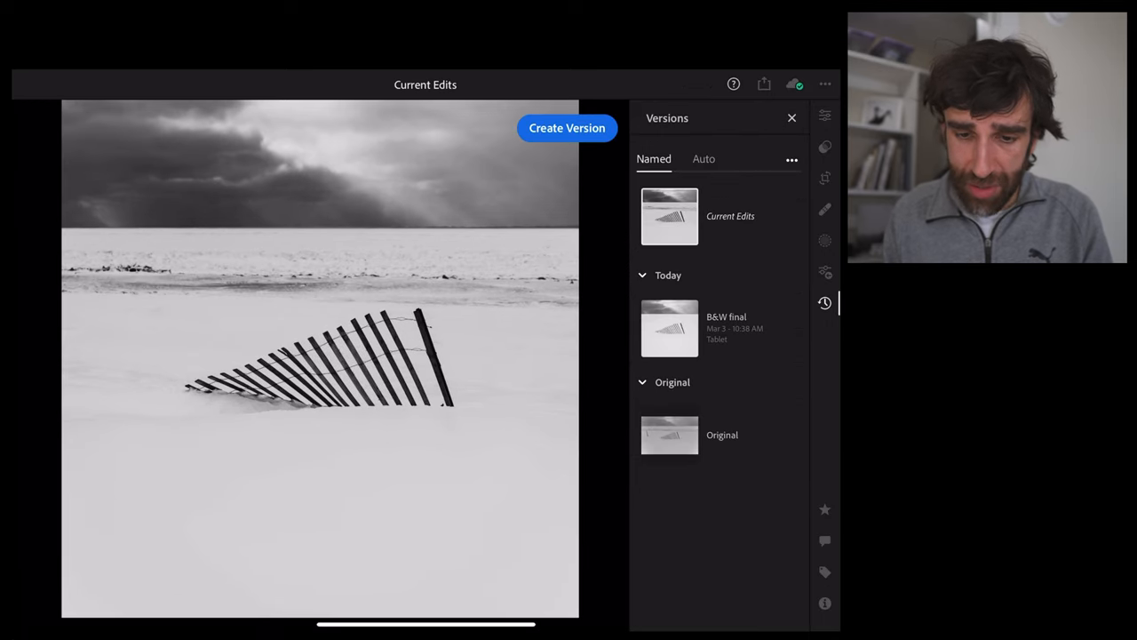
left_click(668, 327)
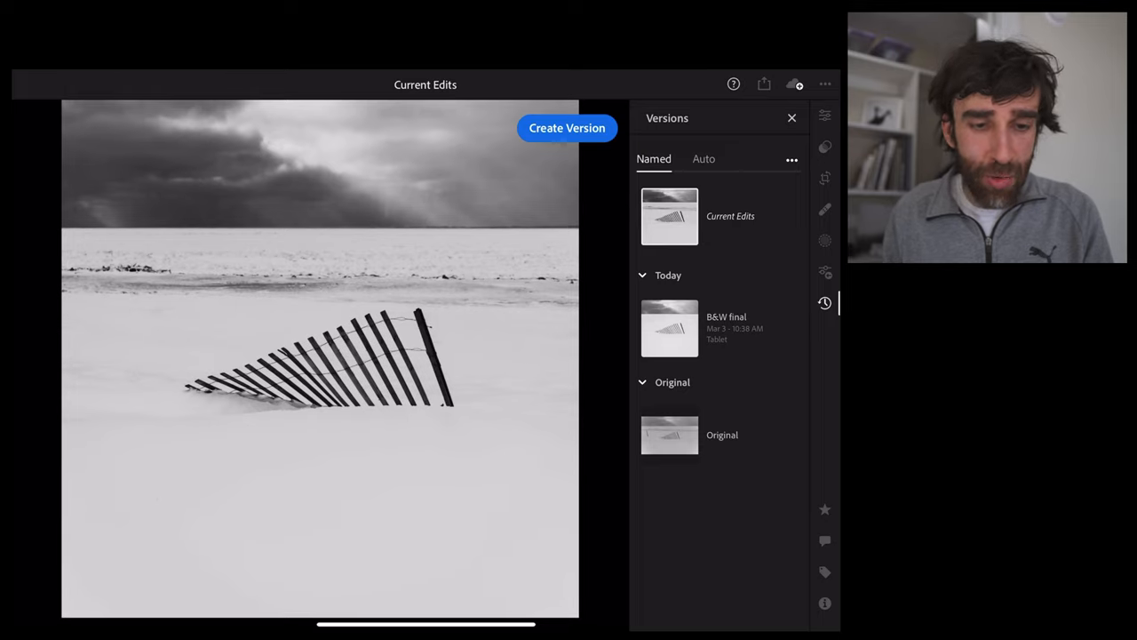
left_click(668, 327)
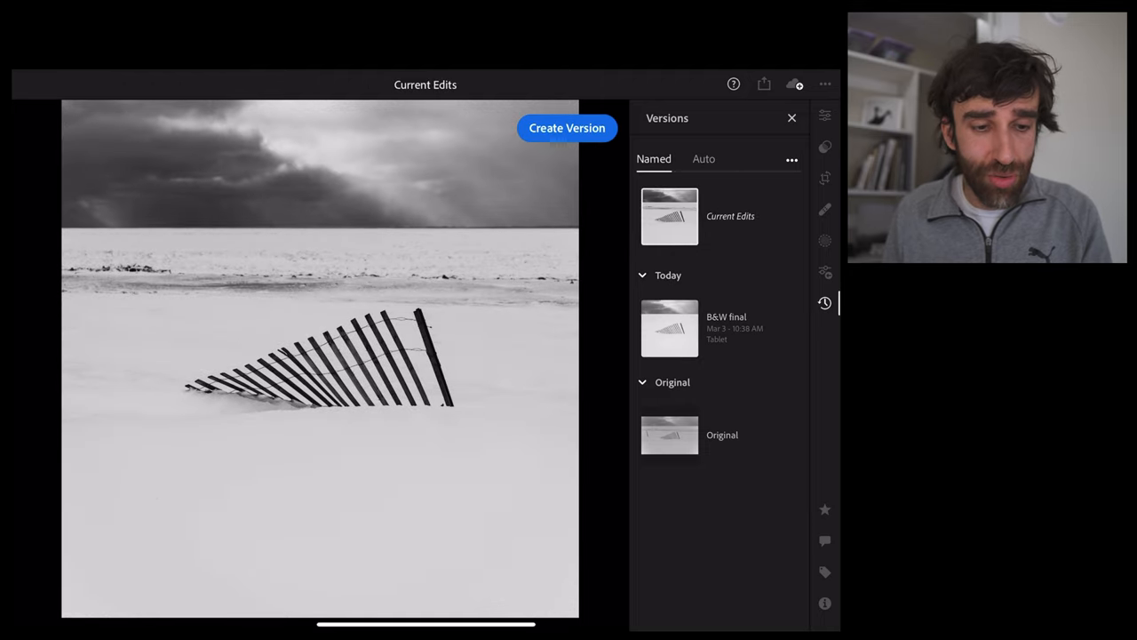
left_click(668, 327)
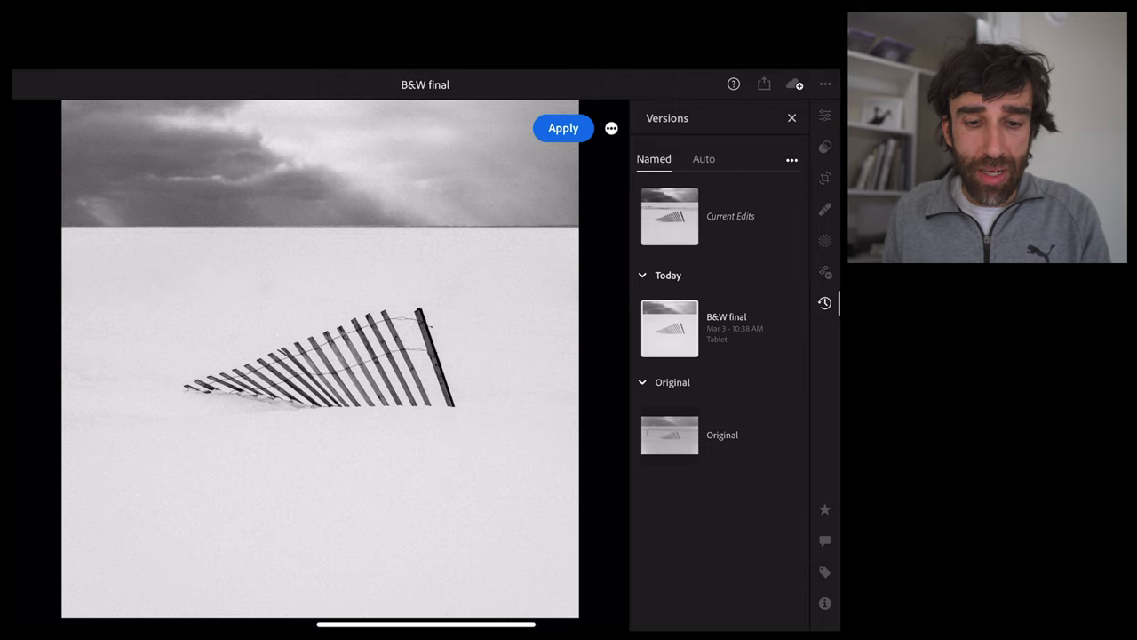
left_click(793, 118)
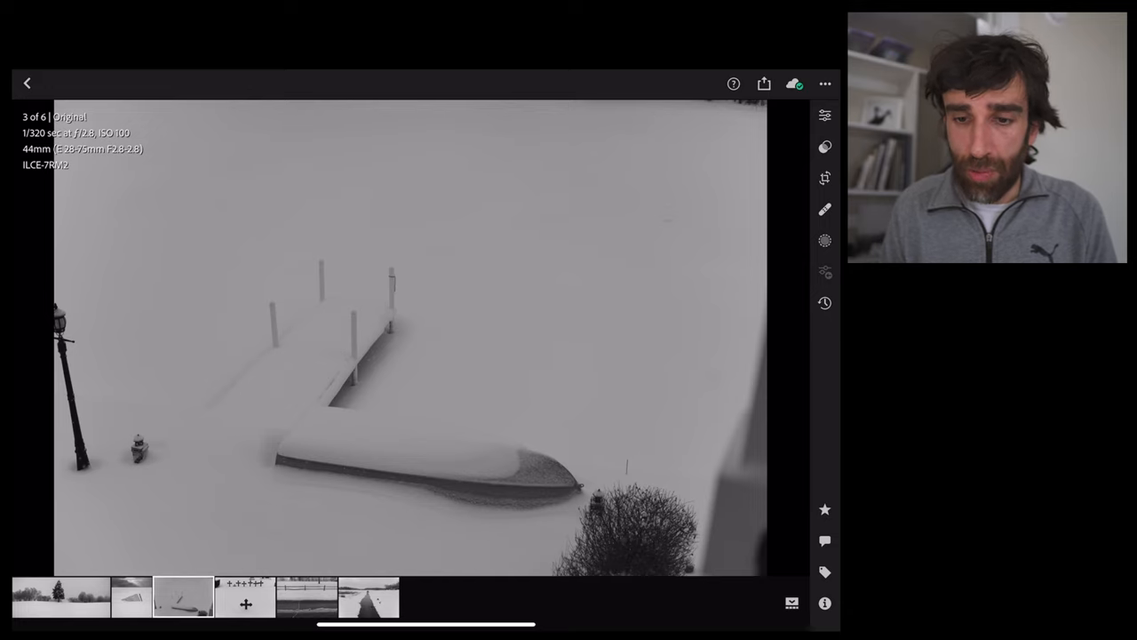
Crop the dock photo to 1x1 and add vignette and grain in Effects.
left_click(825, 178)
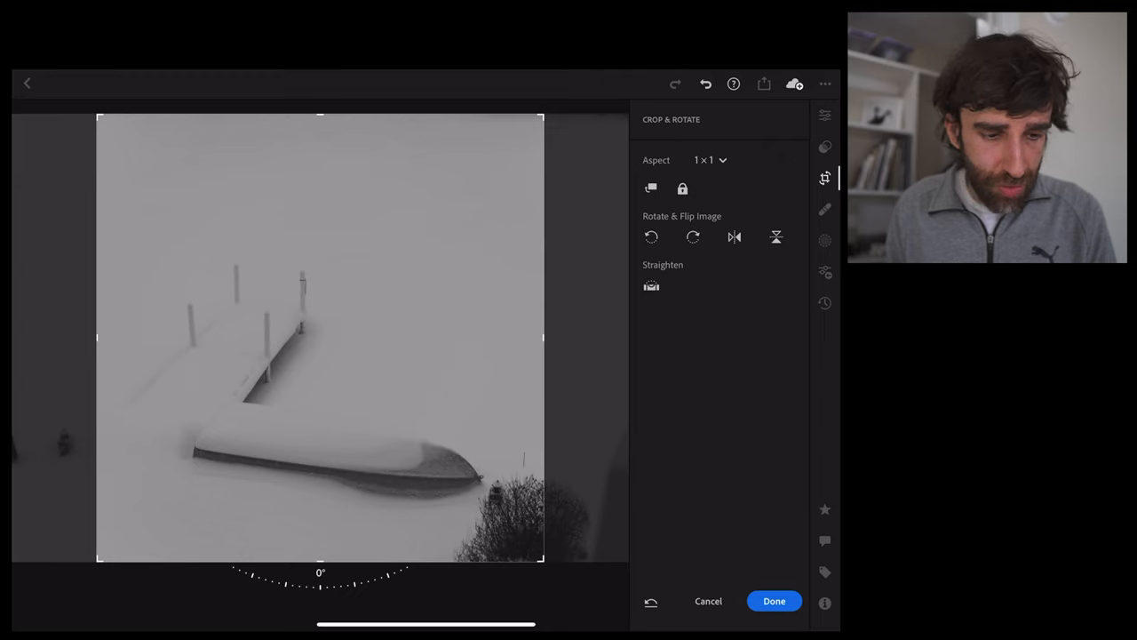
left_click(774, 601)
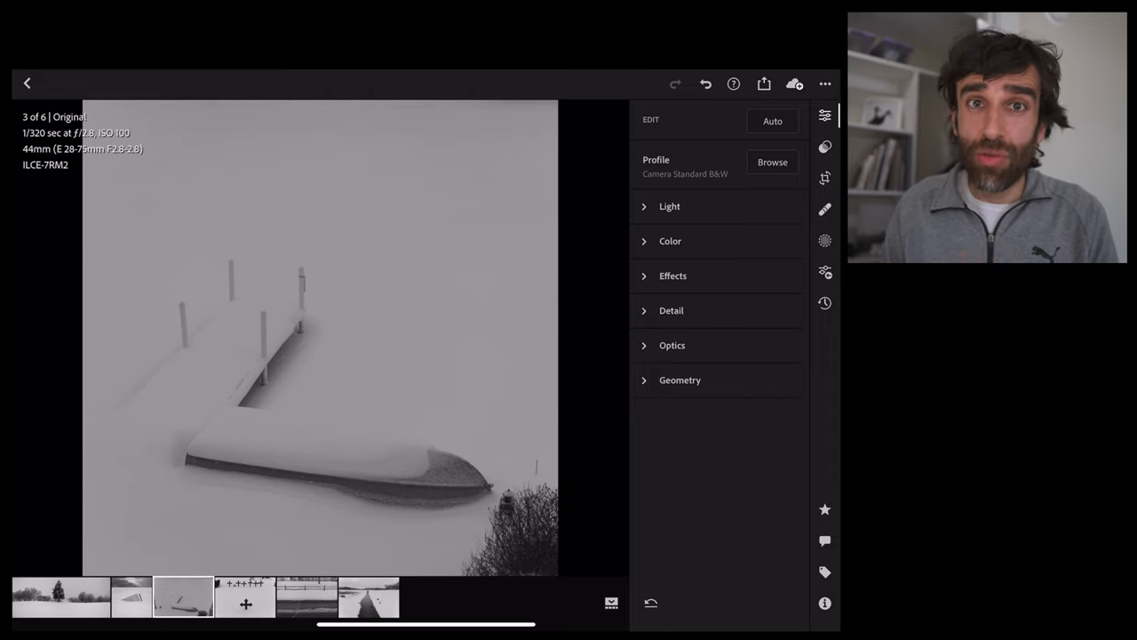
left_click(668, 207)
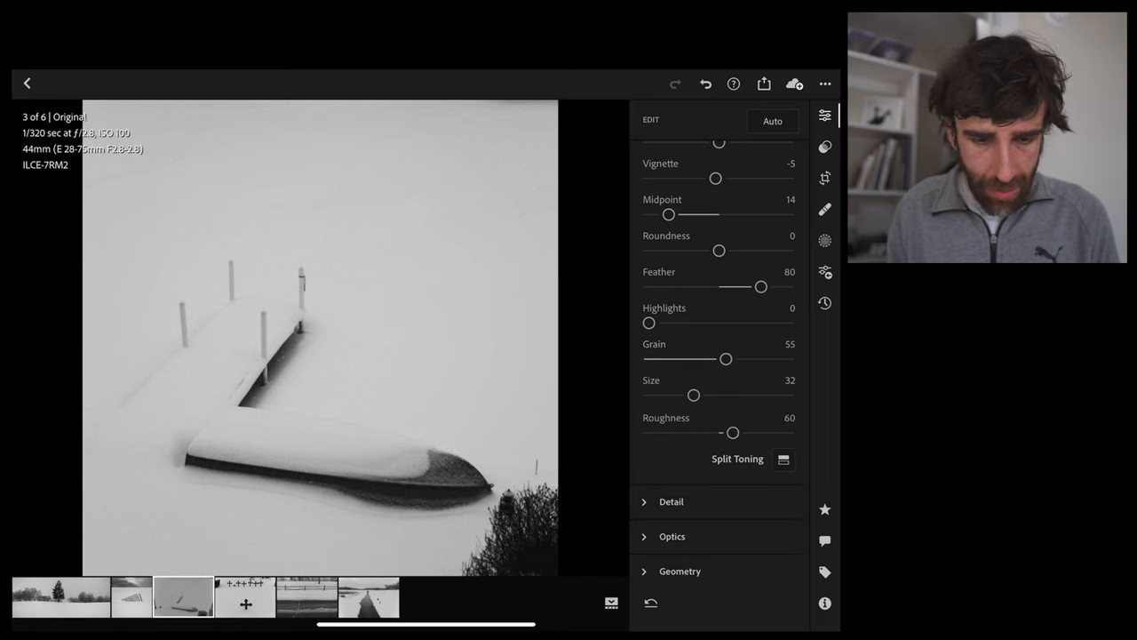
left_click(825, 209)
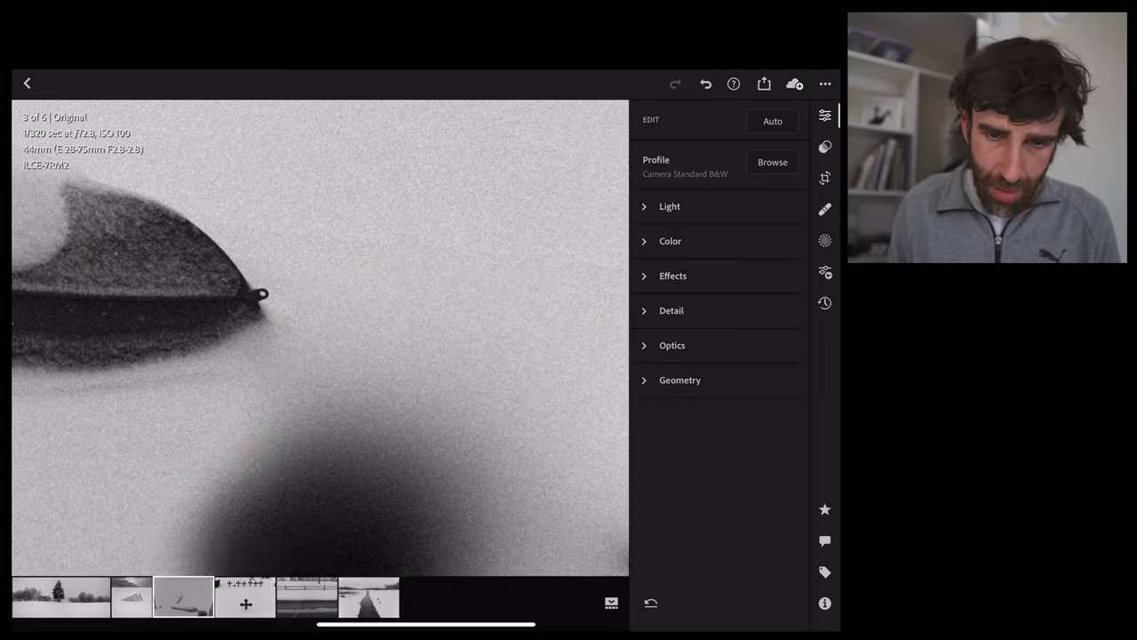
Heal away the dark bush at the bottom of the dock photo.
left_click(825, 210)
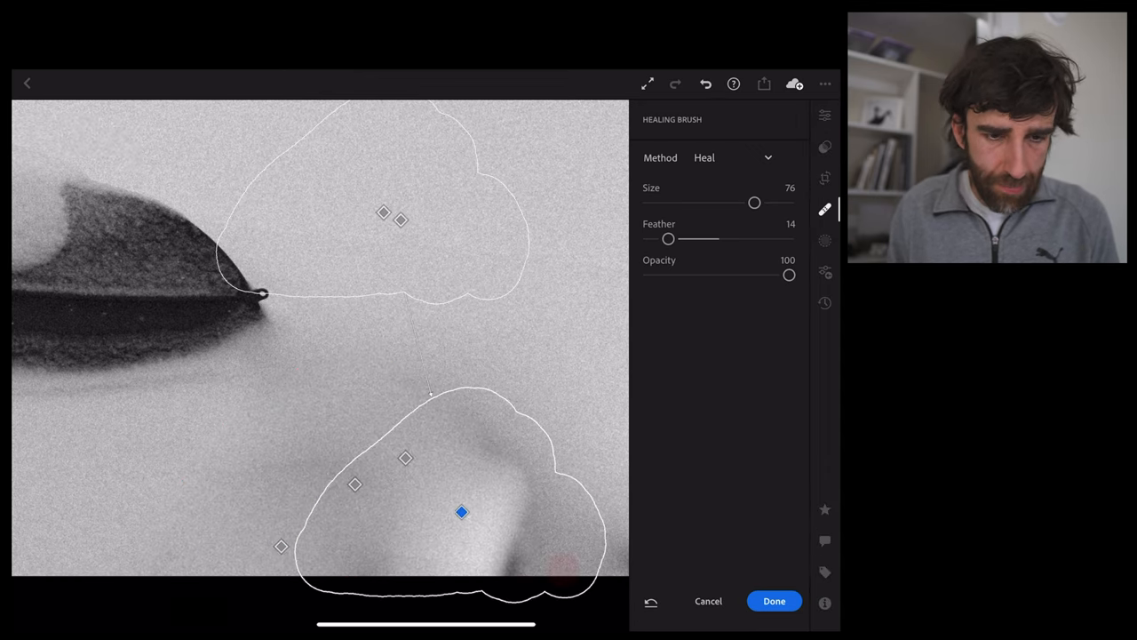
left_click(825, 177)
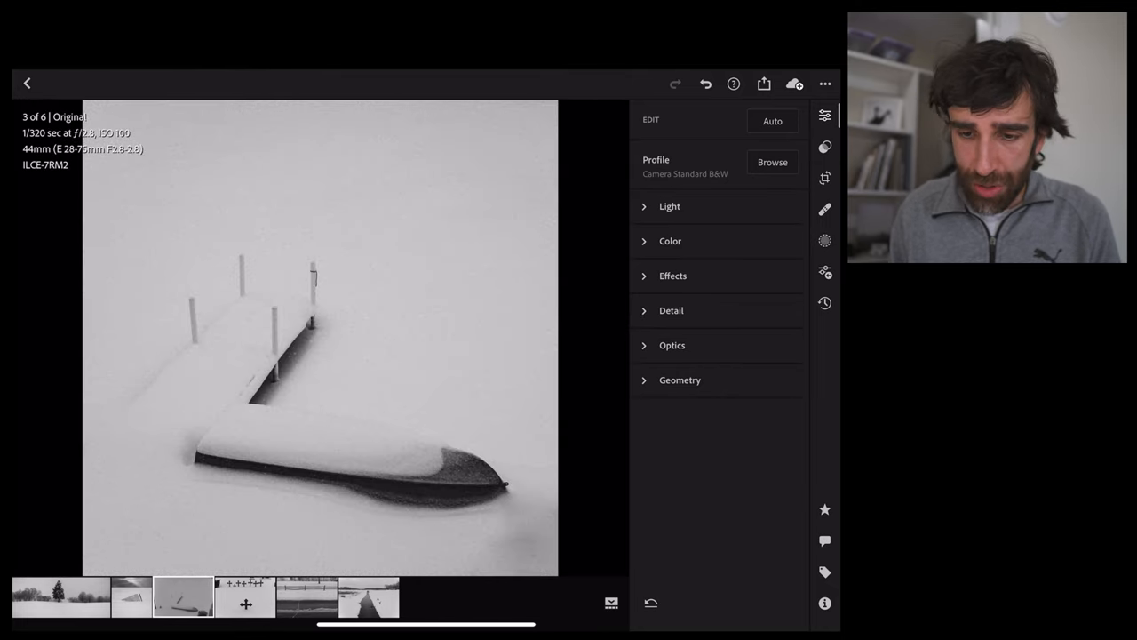
left_click(825, 303)
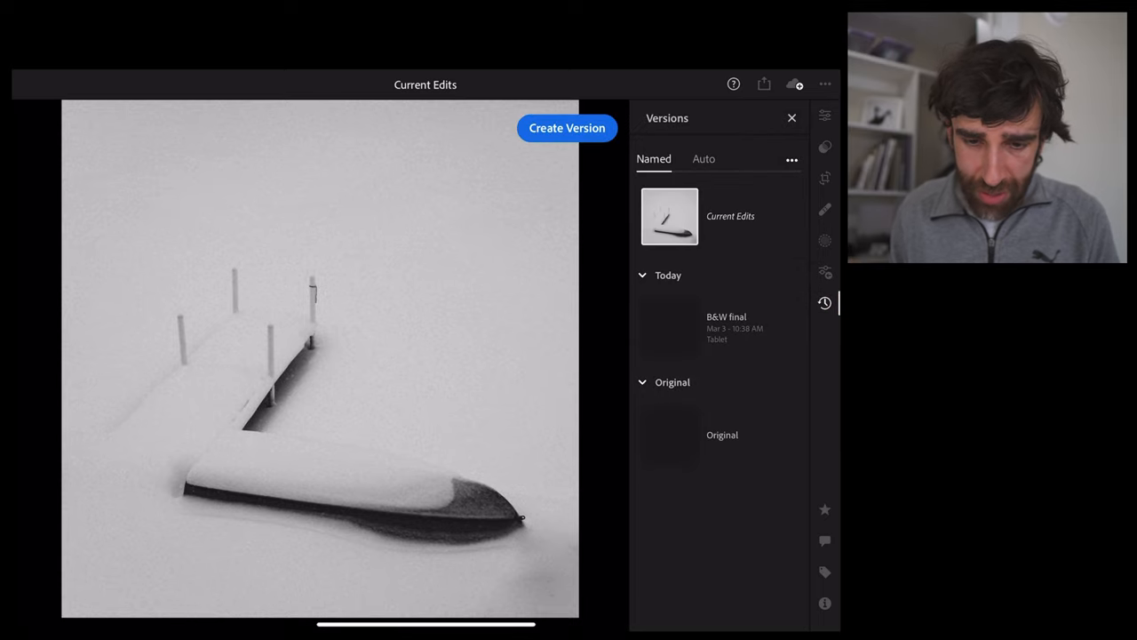
Preview the dock photo's 'B&W final' version and apply it.
left_click(668, 327)
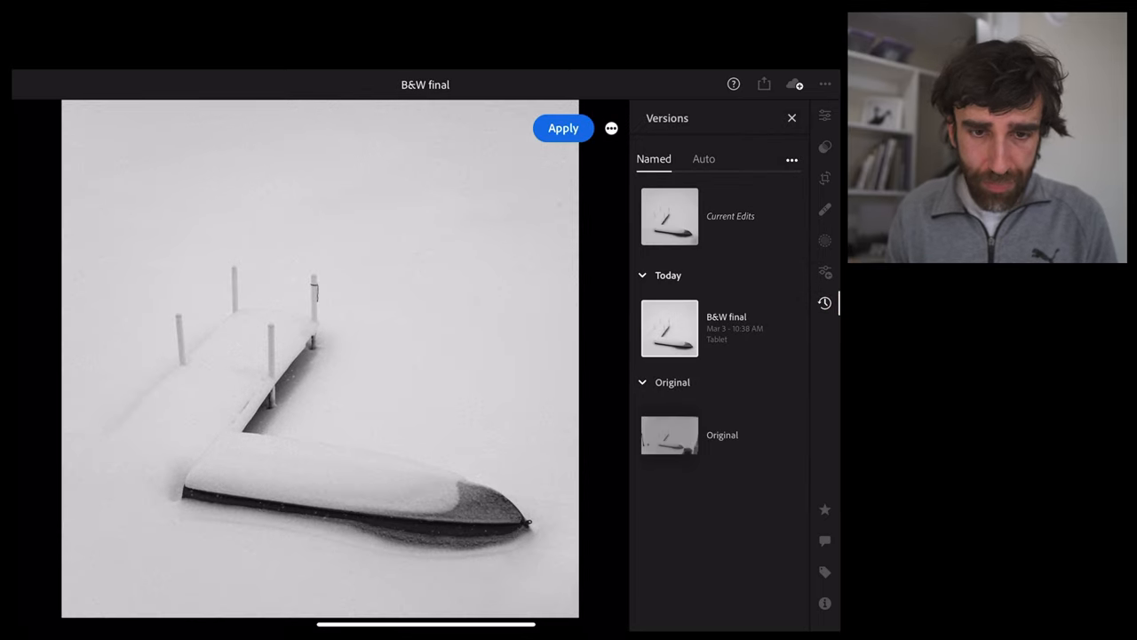
left_click(561, 128)
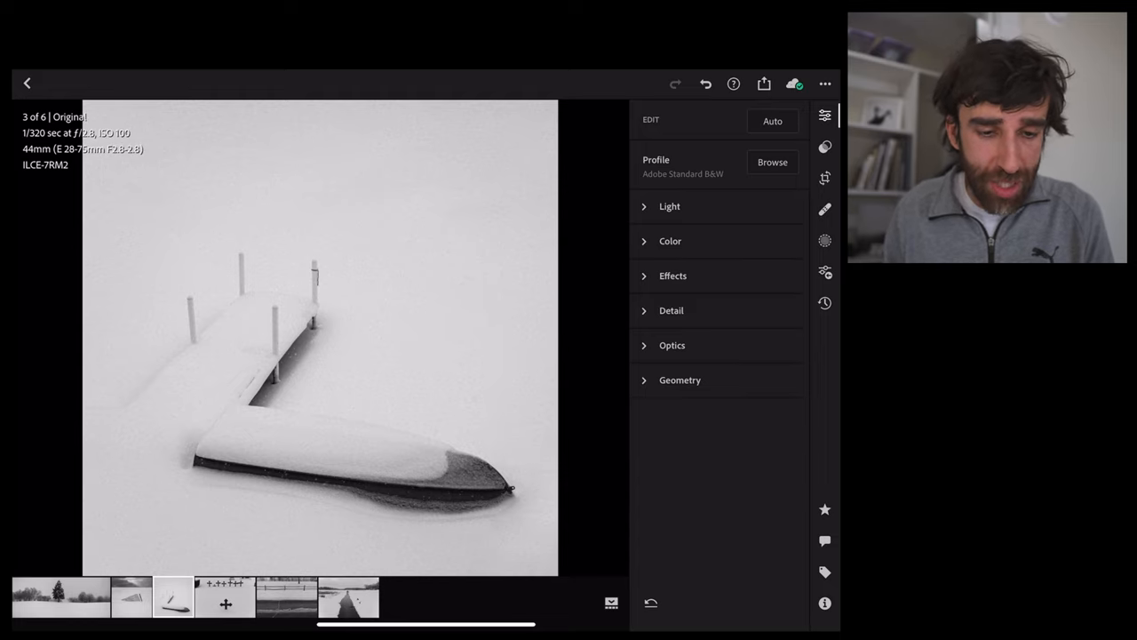
Crop the crosses photo to 1x1 and raise contrast and whites while deepening the blacks.
left_click(224, 597)
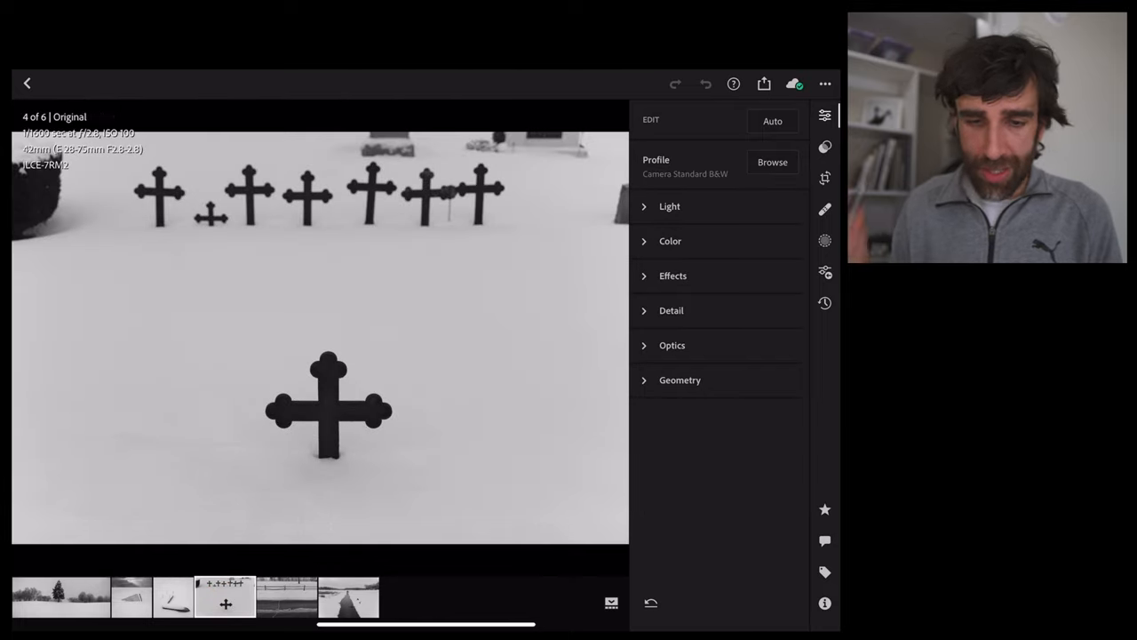
left_click(824, 177)
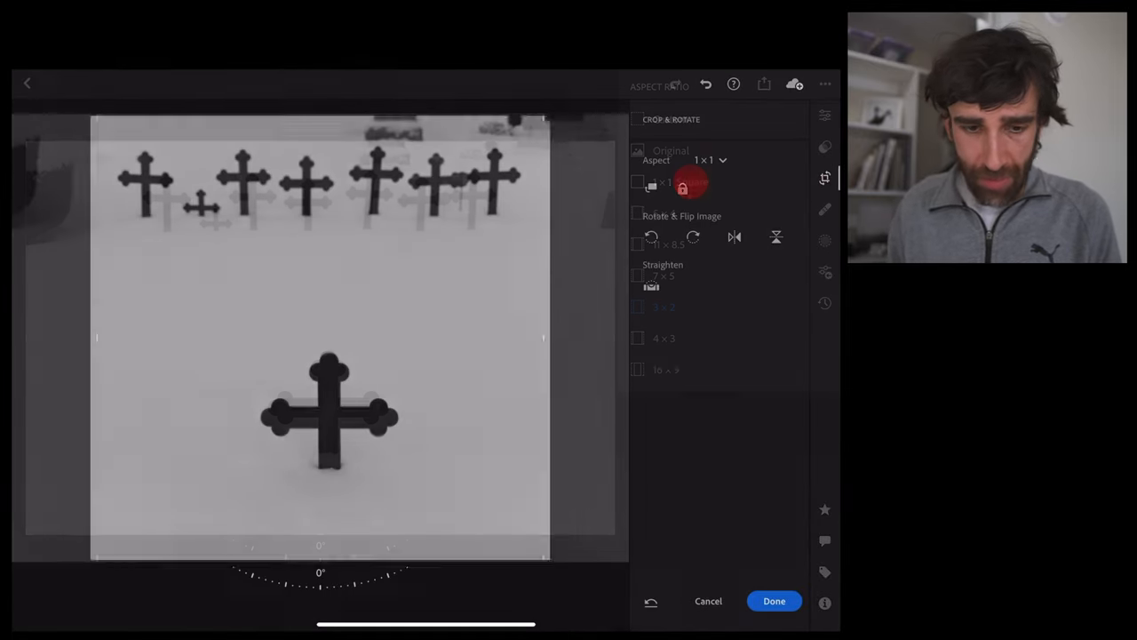
left_click(775, 600)
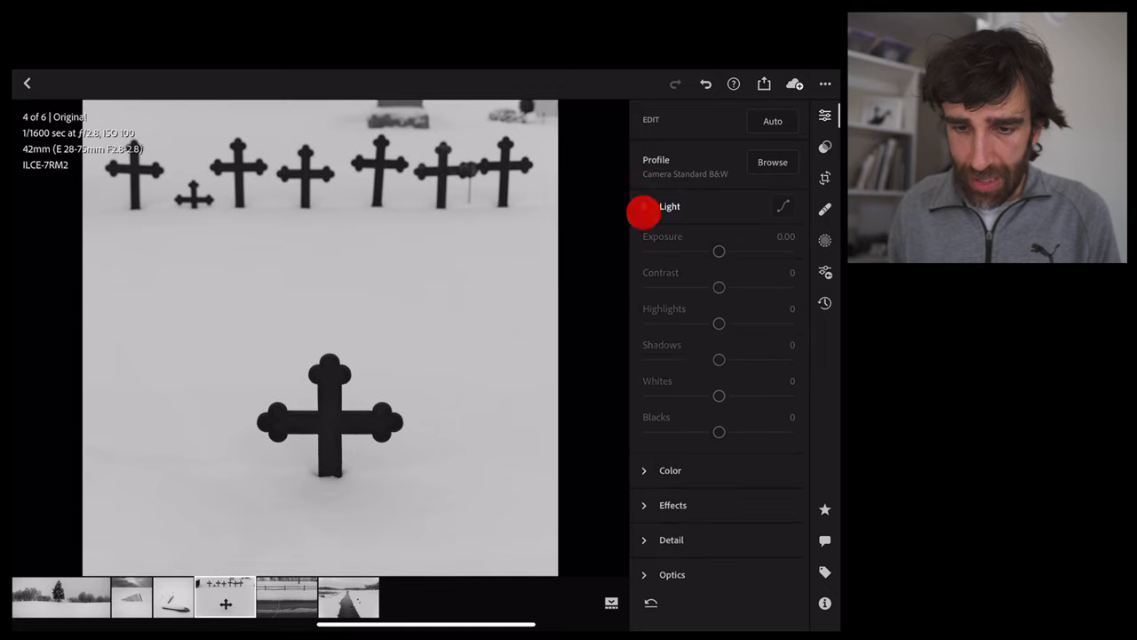
left_click_drag(718, 288, 743, 290)
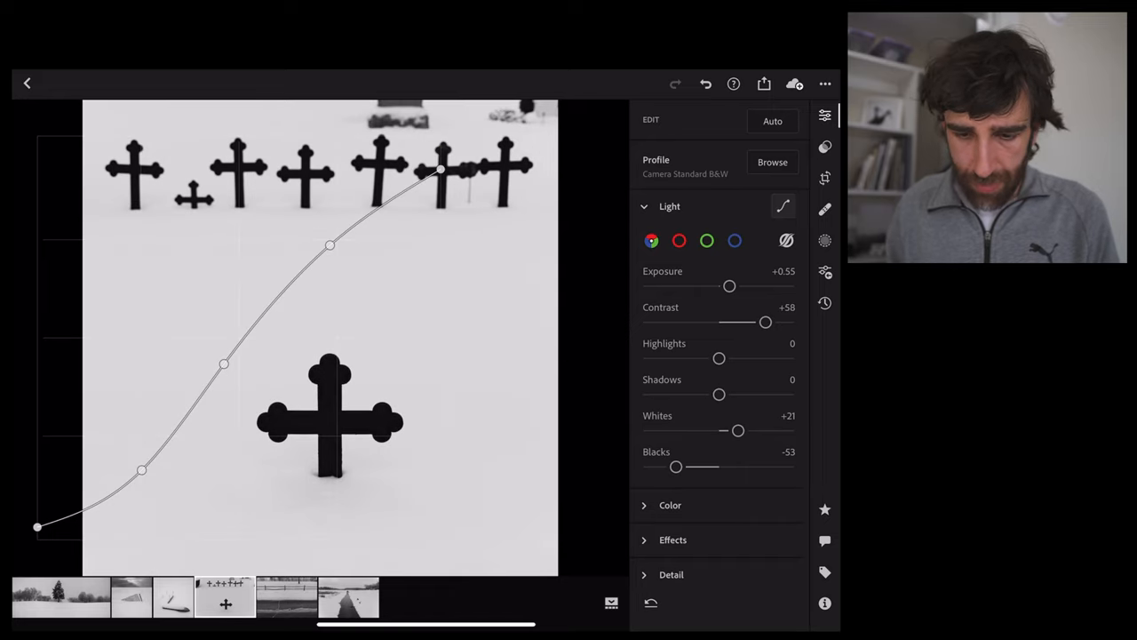
left_click_drag(766, 324, 760, 323)
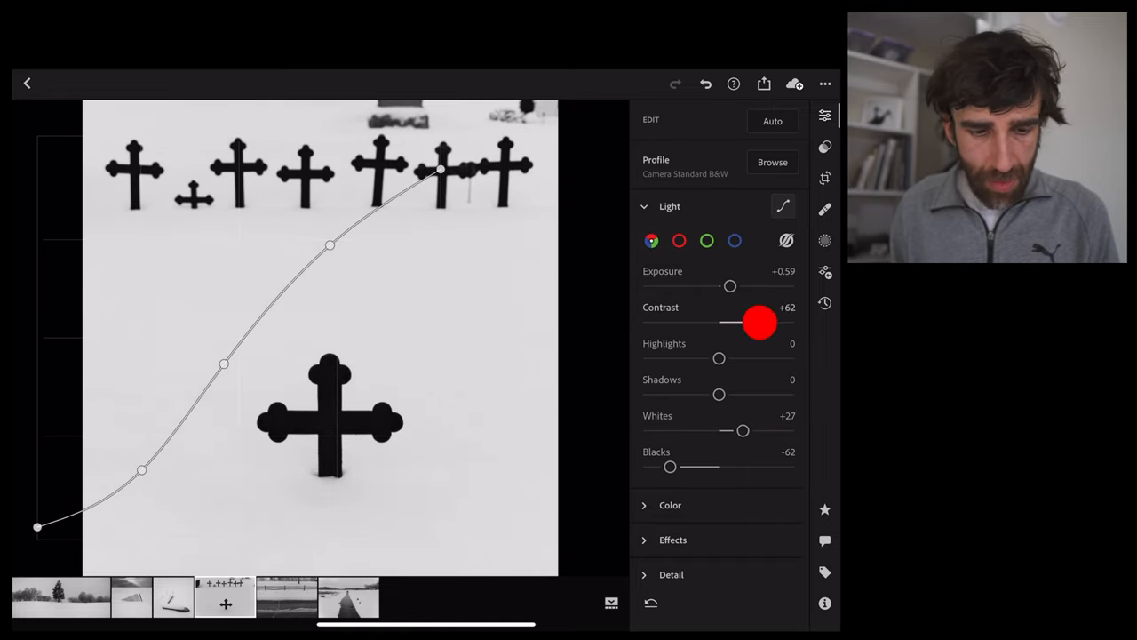
left_click(668, 207)
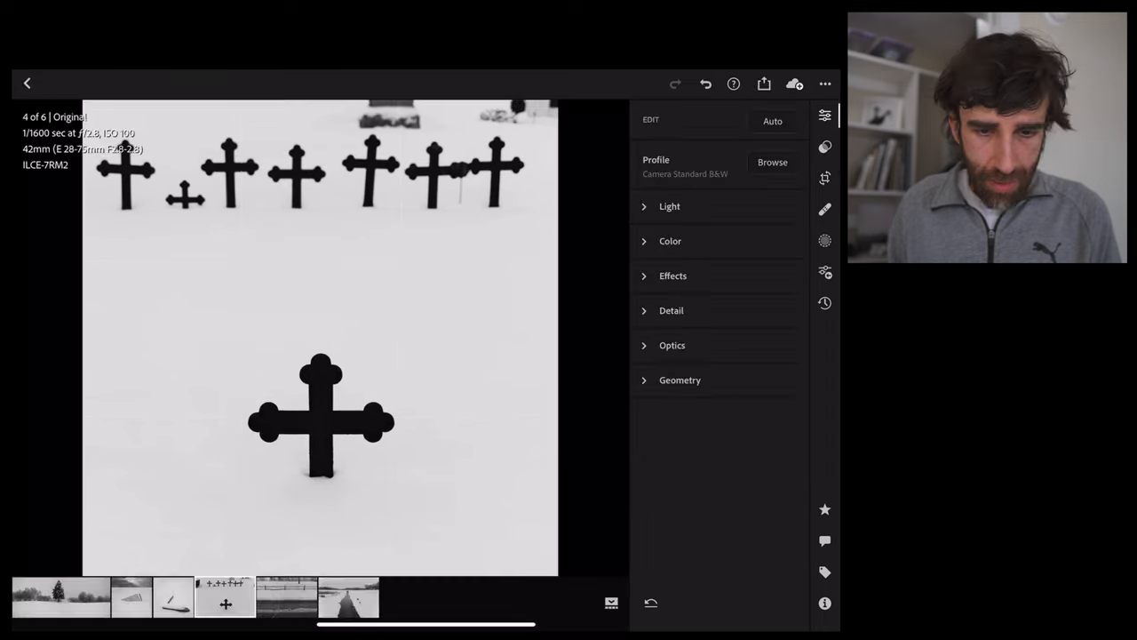
Set Effects on the crosses photo: Clarity -17, Dehaze +4, Vignette -6, plus grain.
left_click(672, 276)
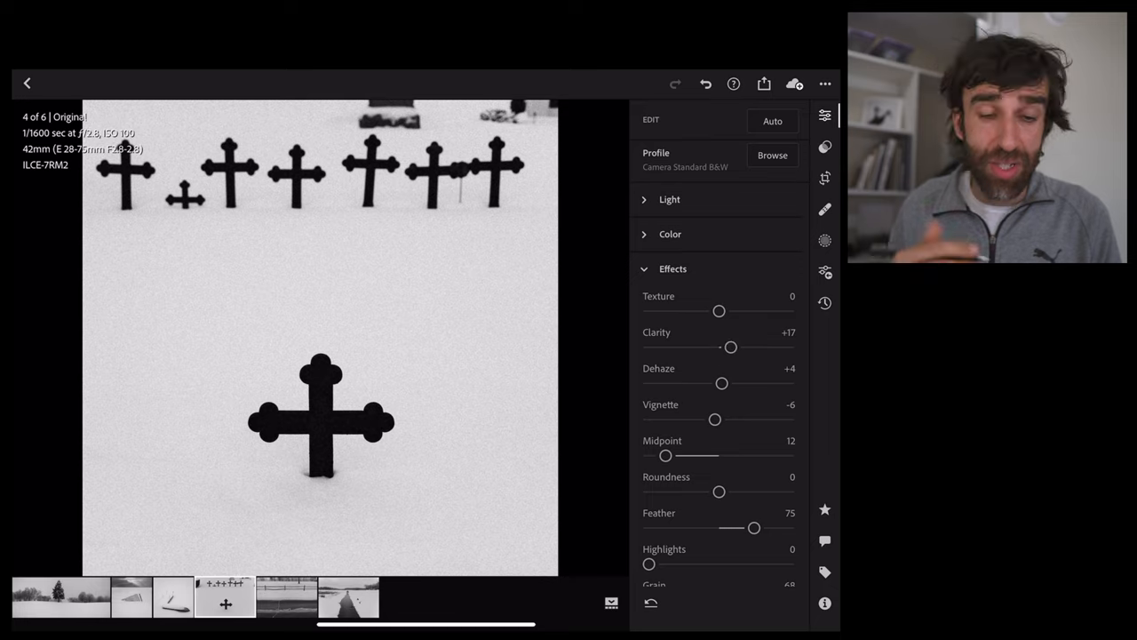
left_click(672, 268)
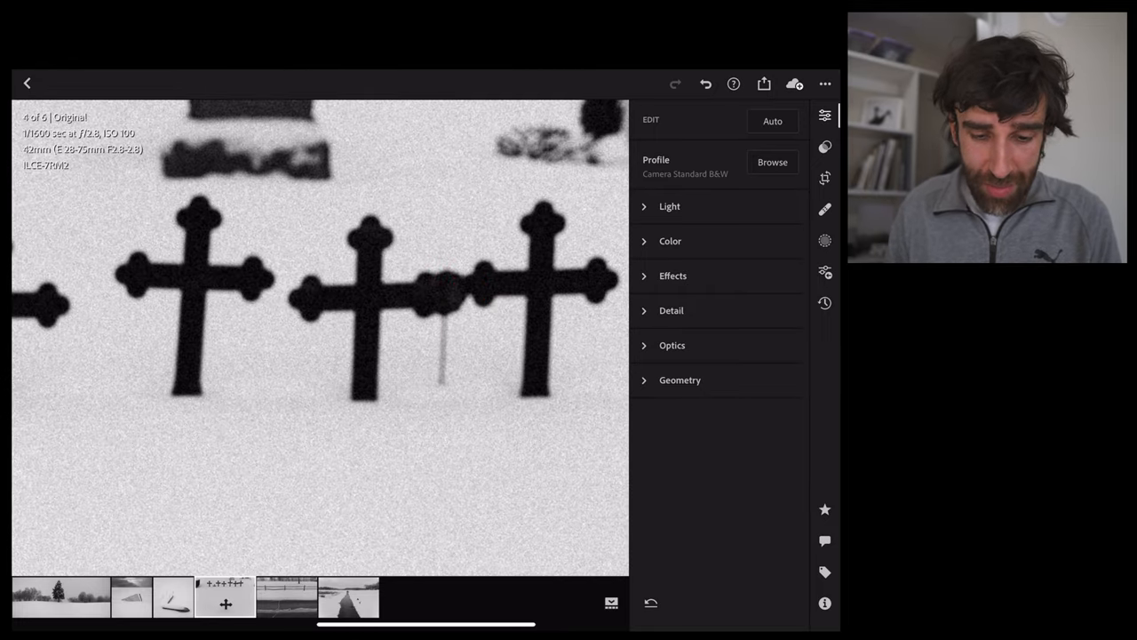
Heal away the stake and top-edge shapes, then tighten and confirm the square crop.
left_click(398, 383)
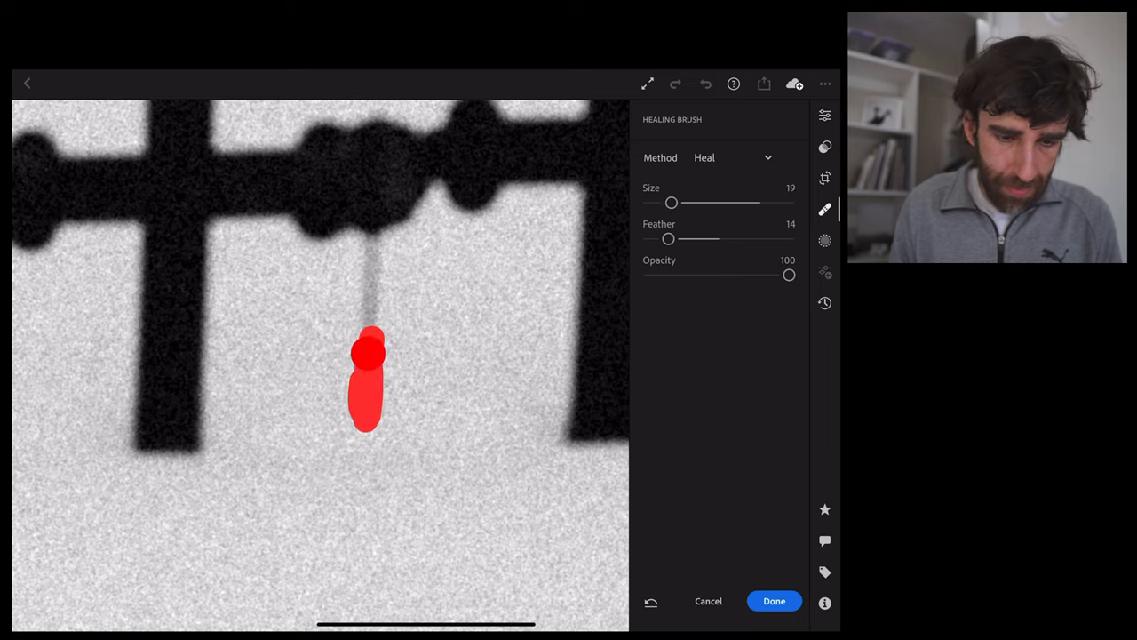
left_click(774, 601)
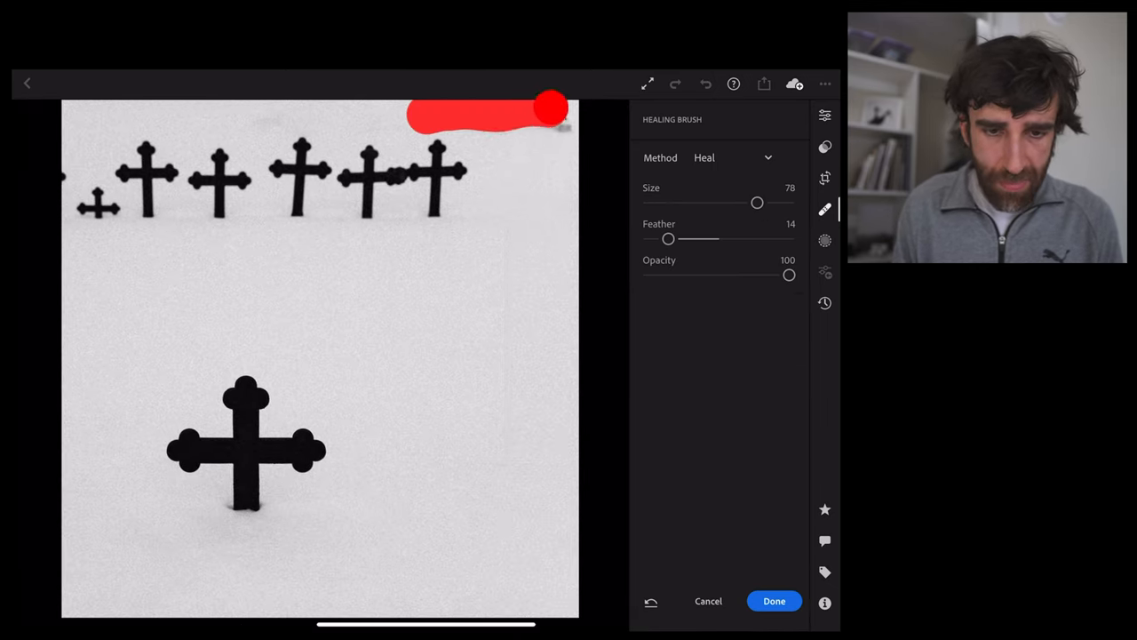
left_click(824, 178)
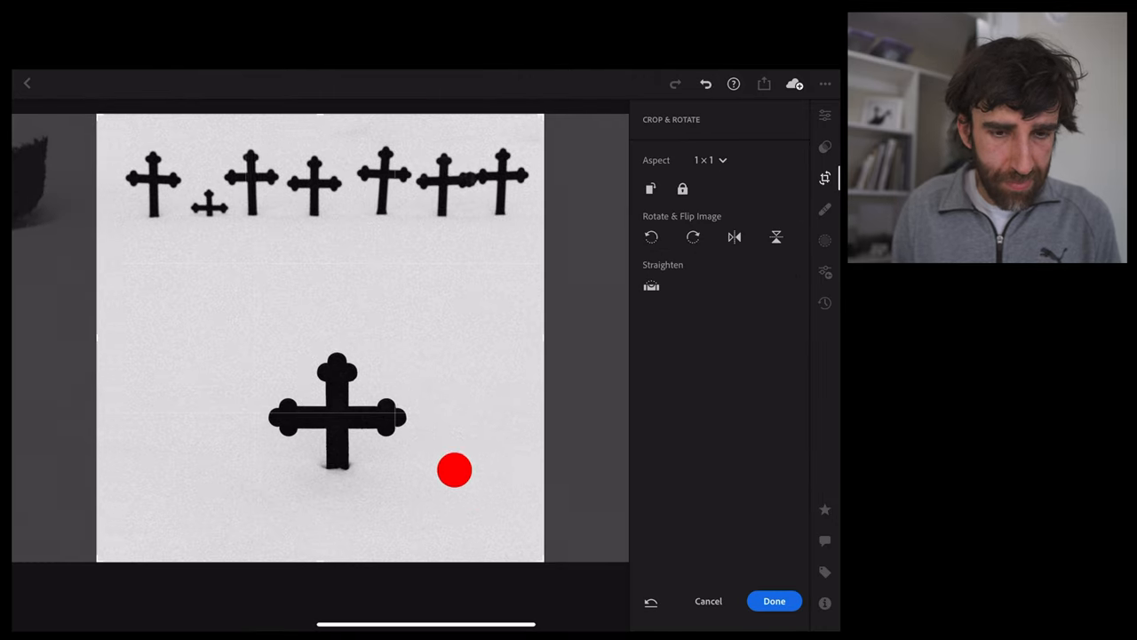
left_click(773, 601)
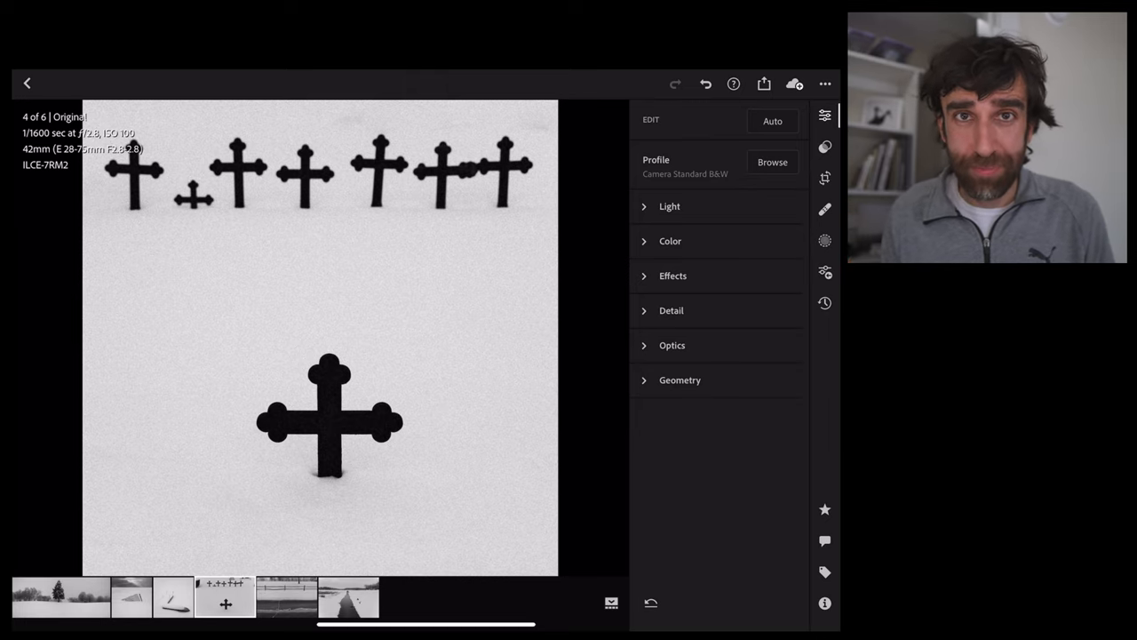
Open the fence-and-road photo, crop it 1x1 and straighten it slightly.
left_click(267, 597)
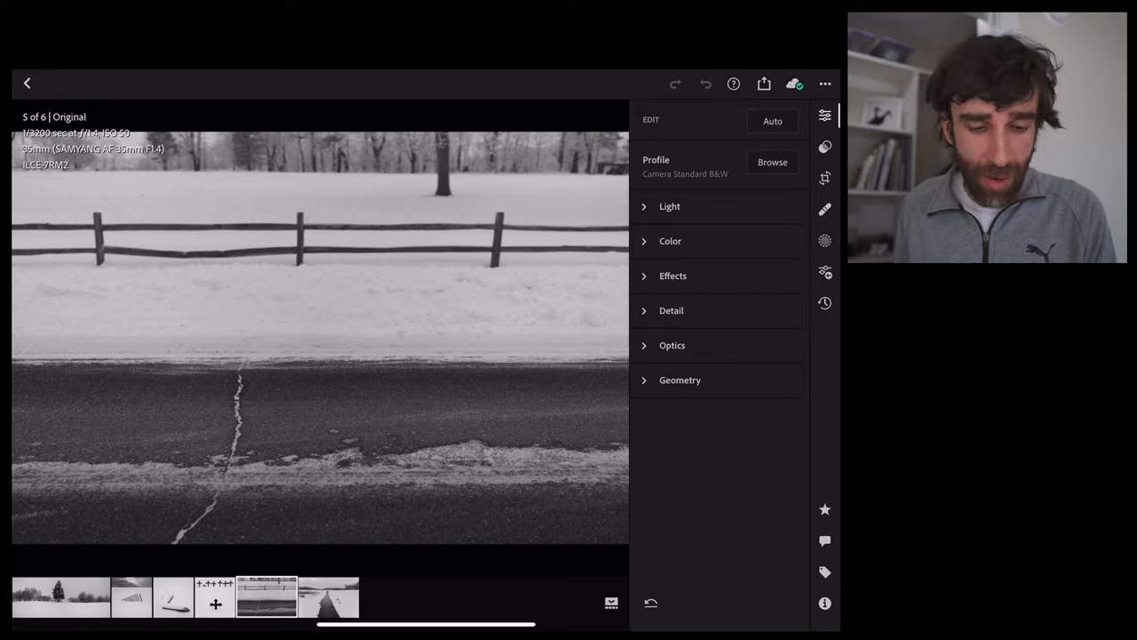
left_click(824, 178)
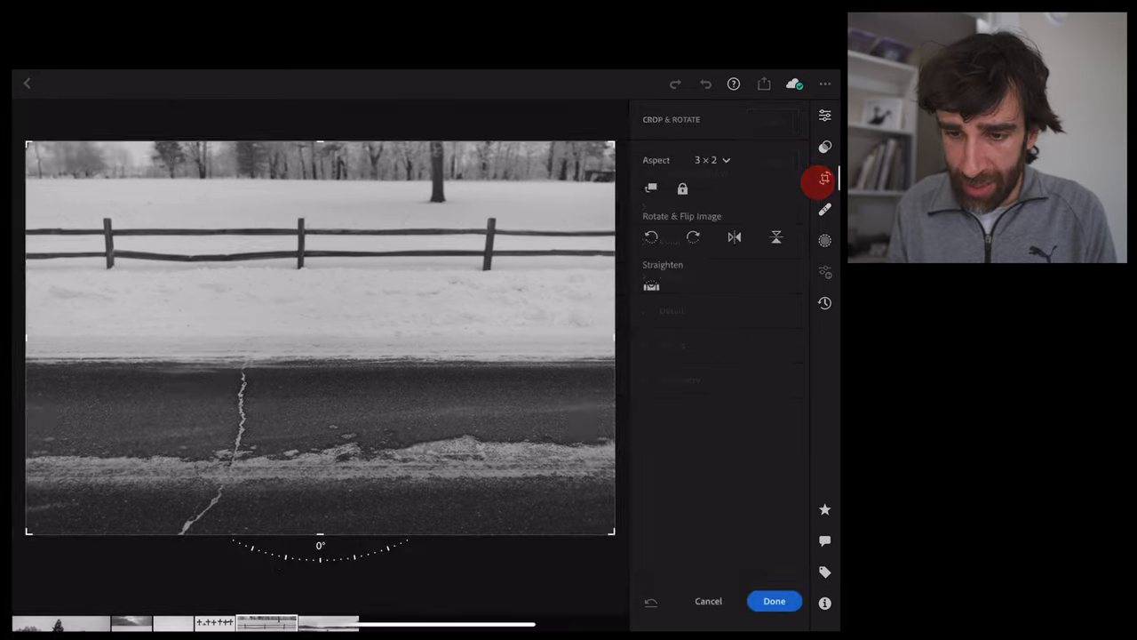
left_click(711, 160)
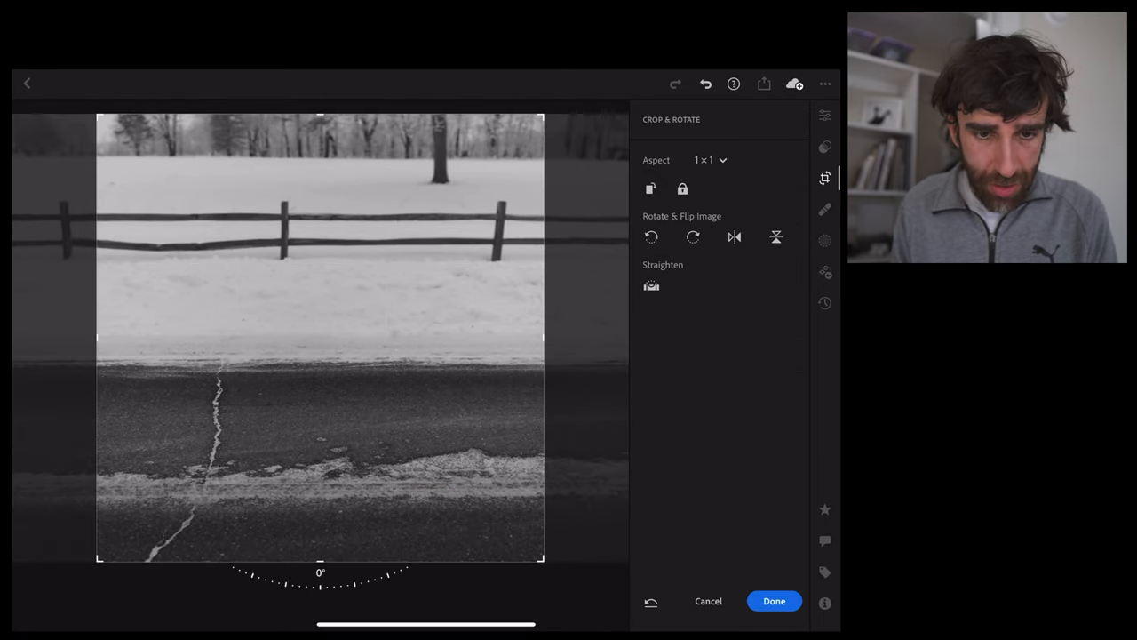
left_click_drag(320, 583, 306, 583)
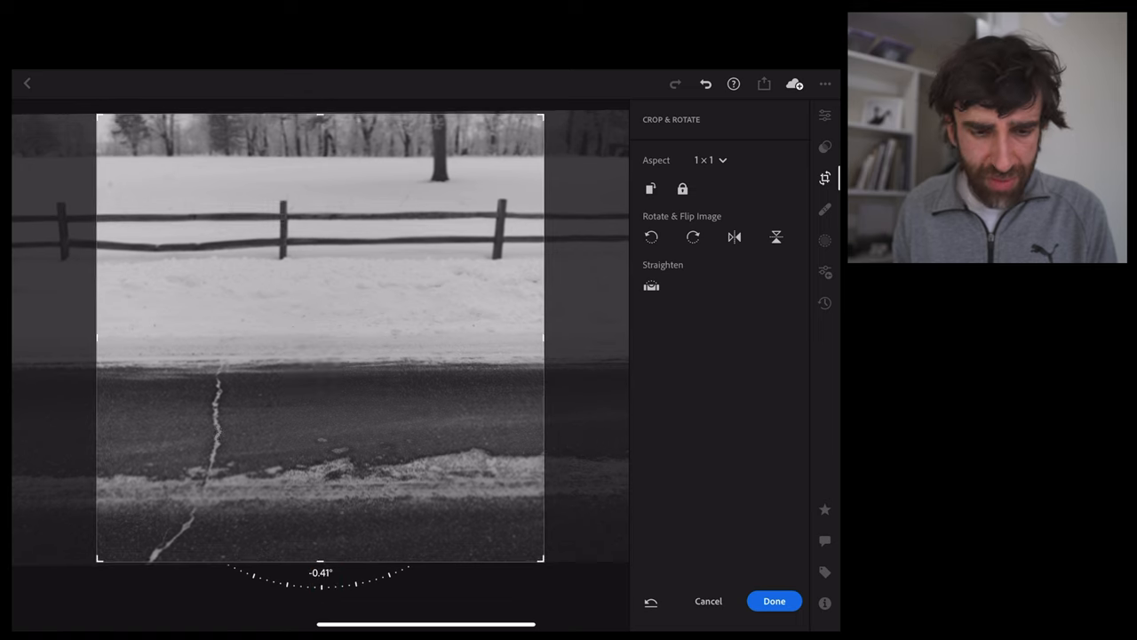
left_click(774, 601)
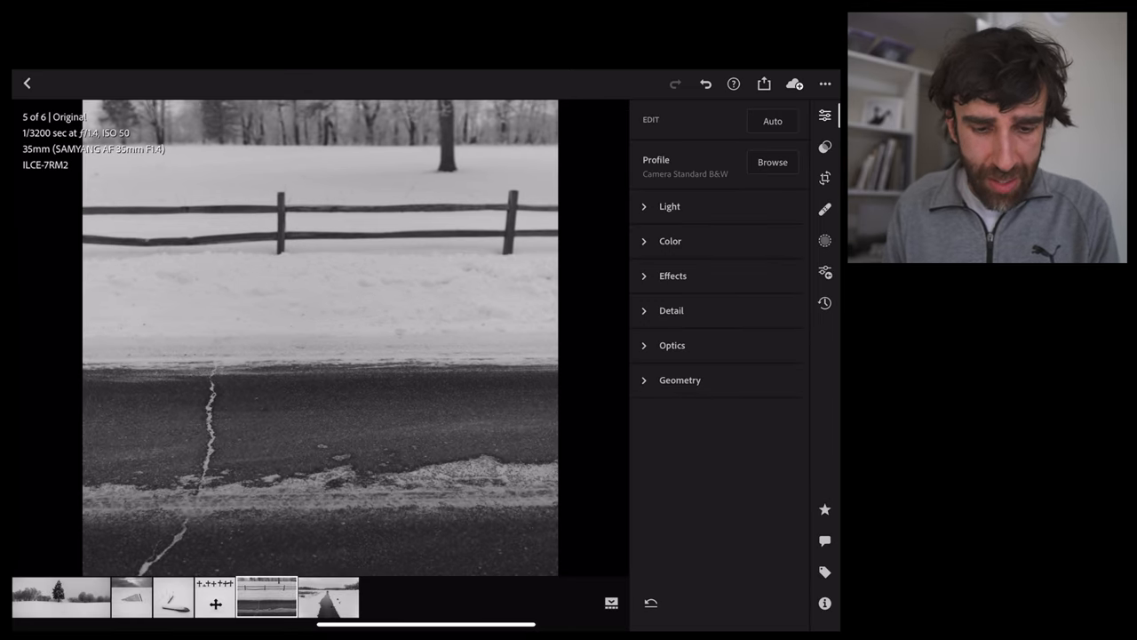
left_click(188, 483)
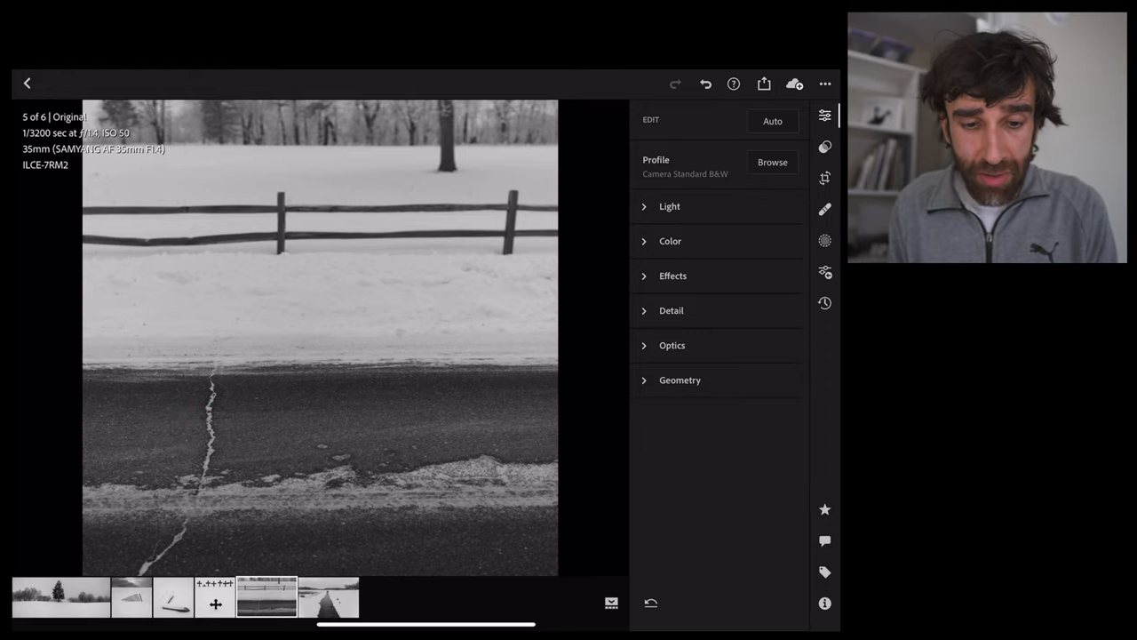
left_click(157, 249)
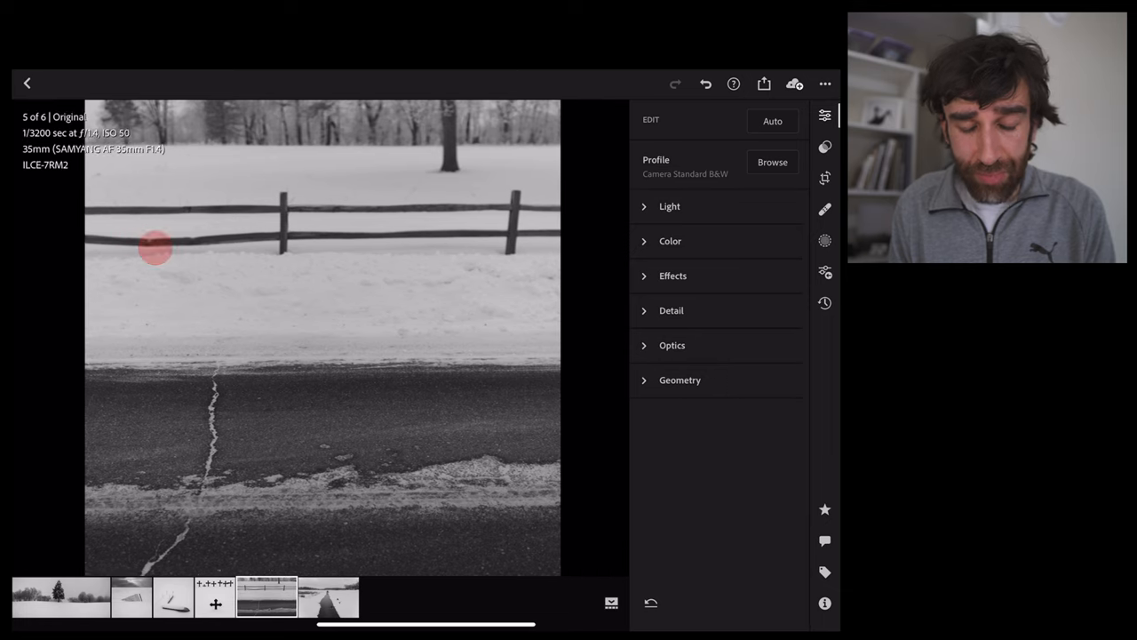
left_click(327, 597)
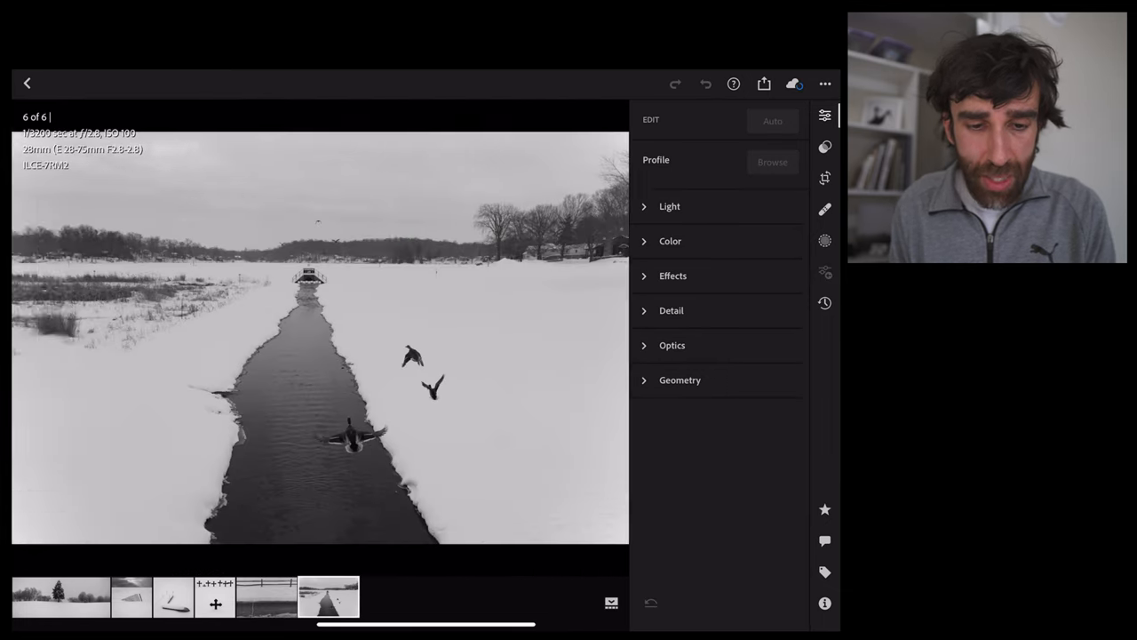
left_click(256, 595)
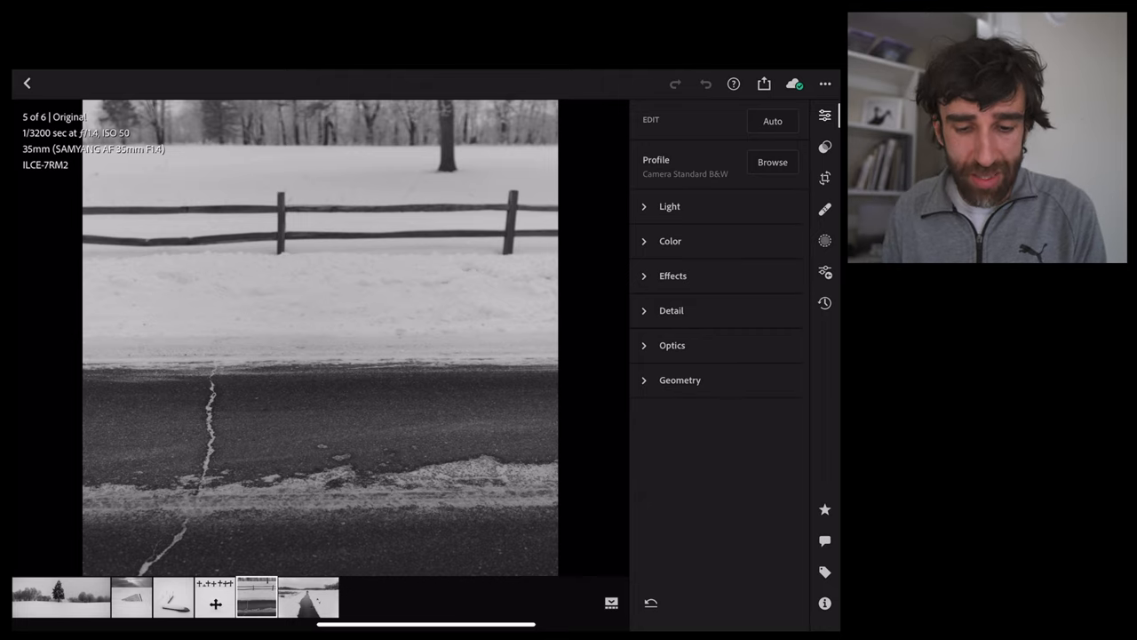
left_click(294, 496)
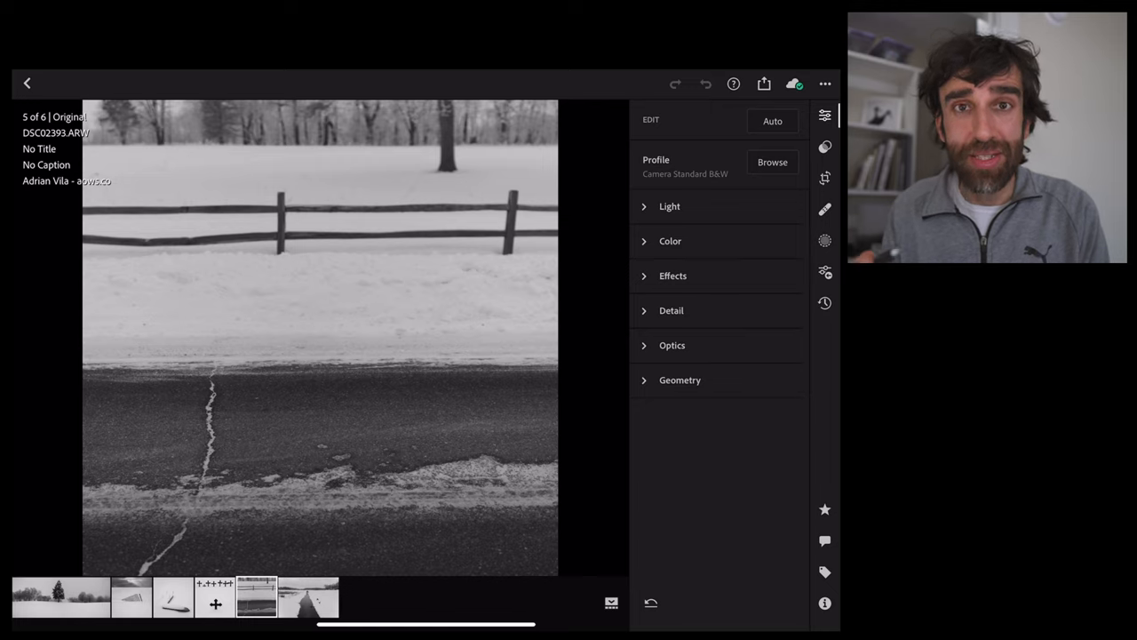
left_click(322, 128)
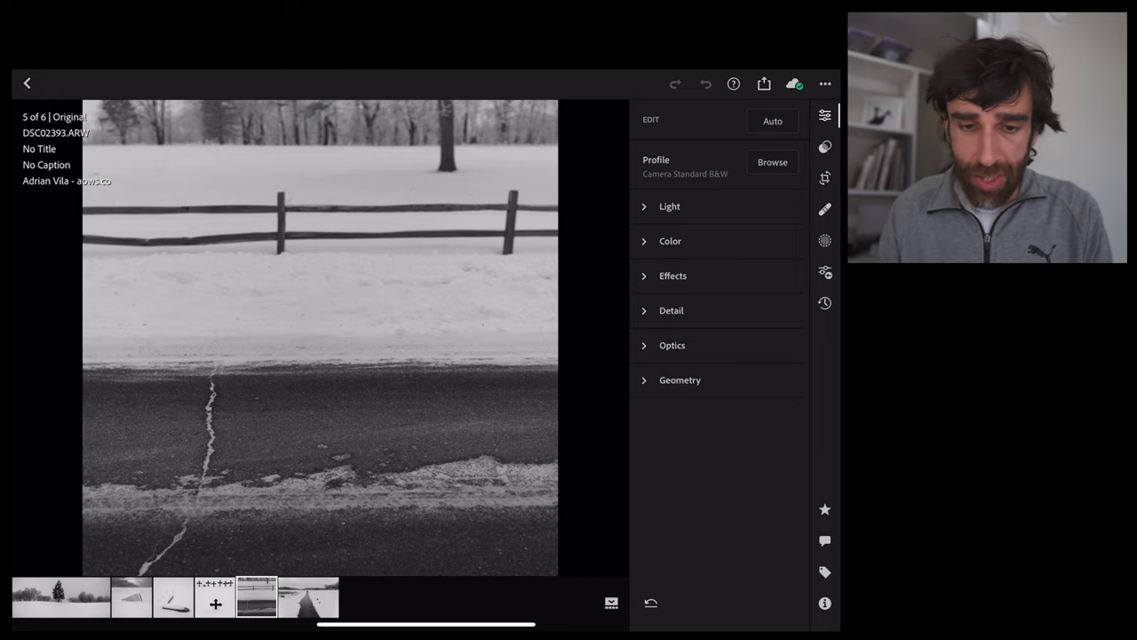
left_click(824, 177)
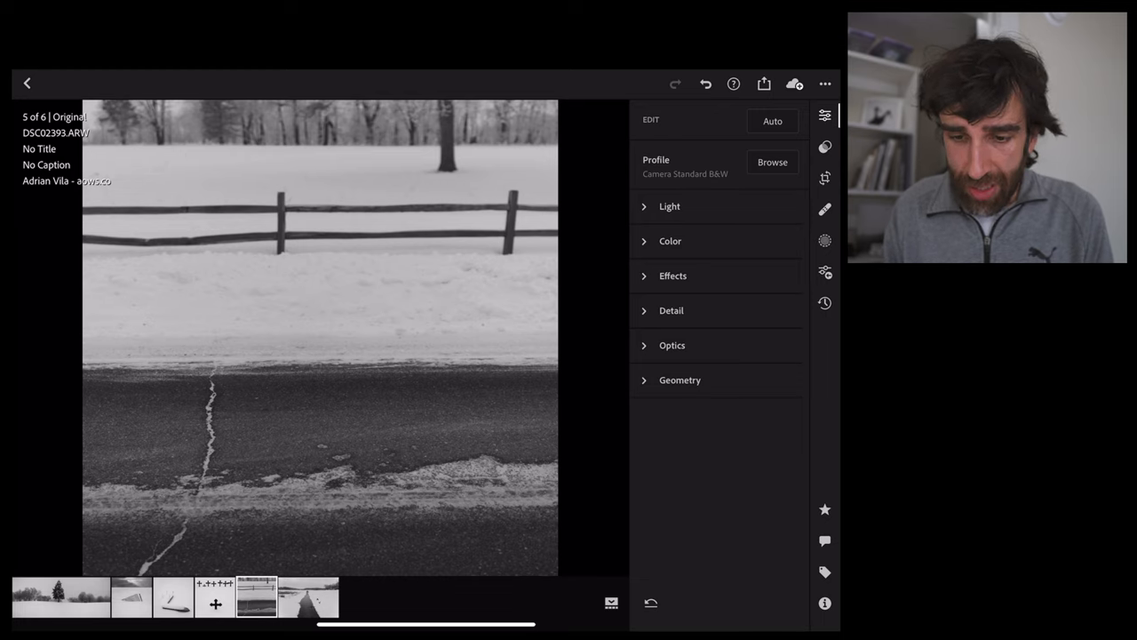
Set Exposure +0.72, Contrast +64, Whites +23, Blacks -57, Clarity +13 and Vignette -5 on the fence photo.
left_click(668, 206)
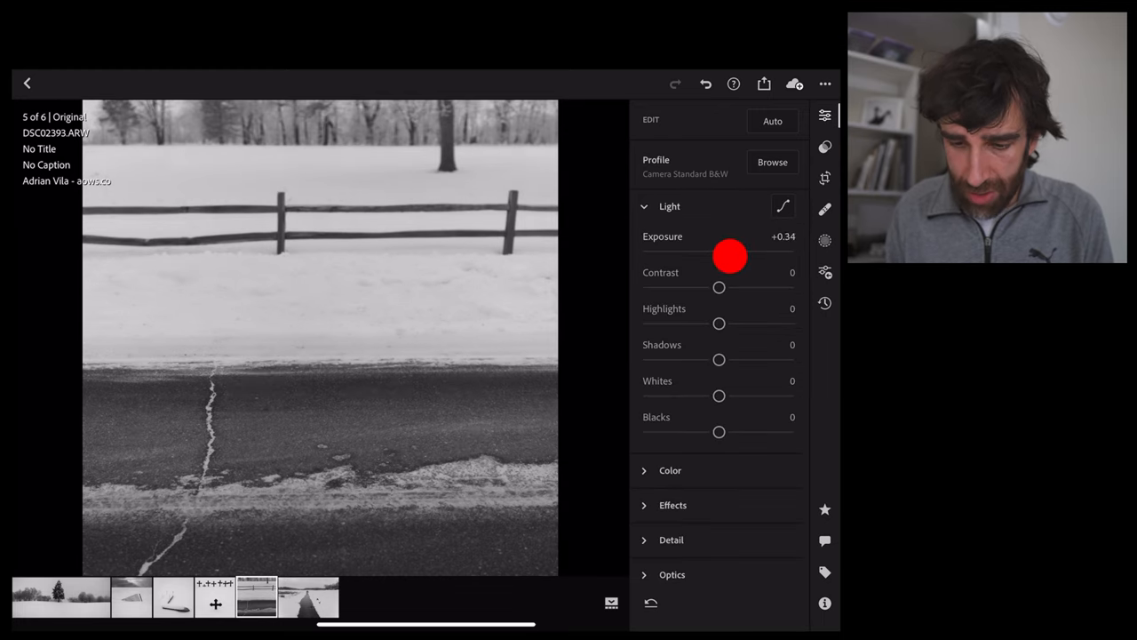
left_click(772, 121)
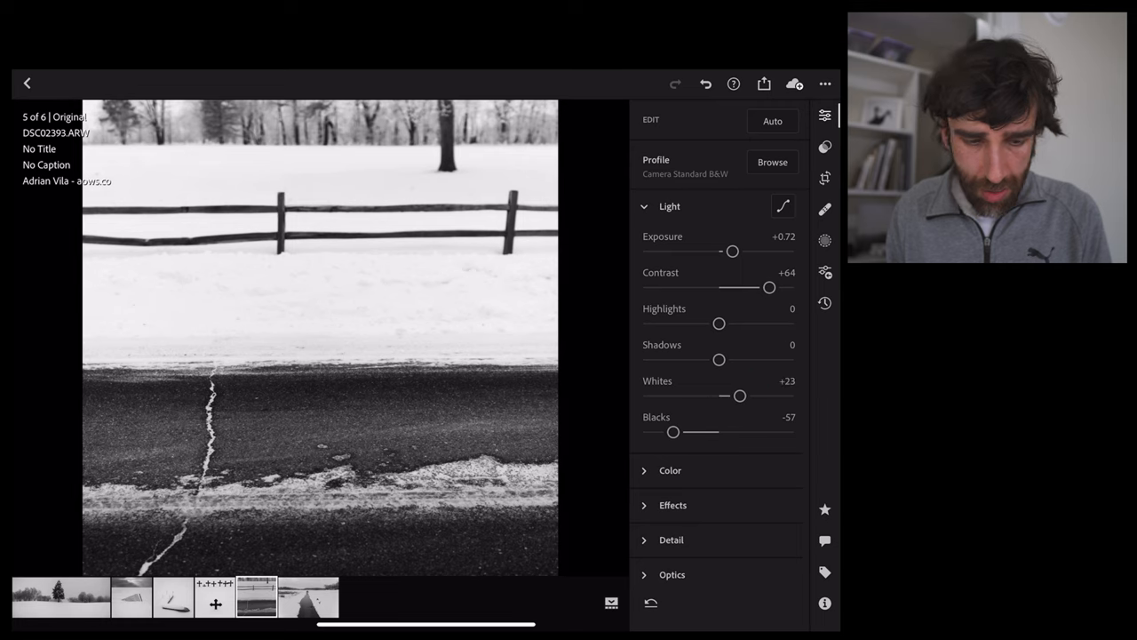
left_click(782, 206)
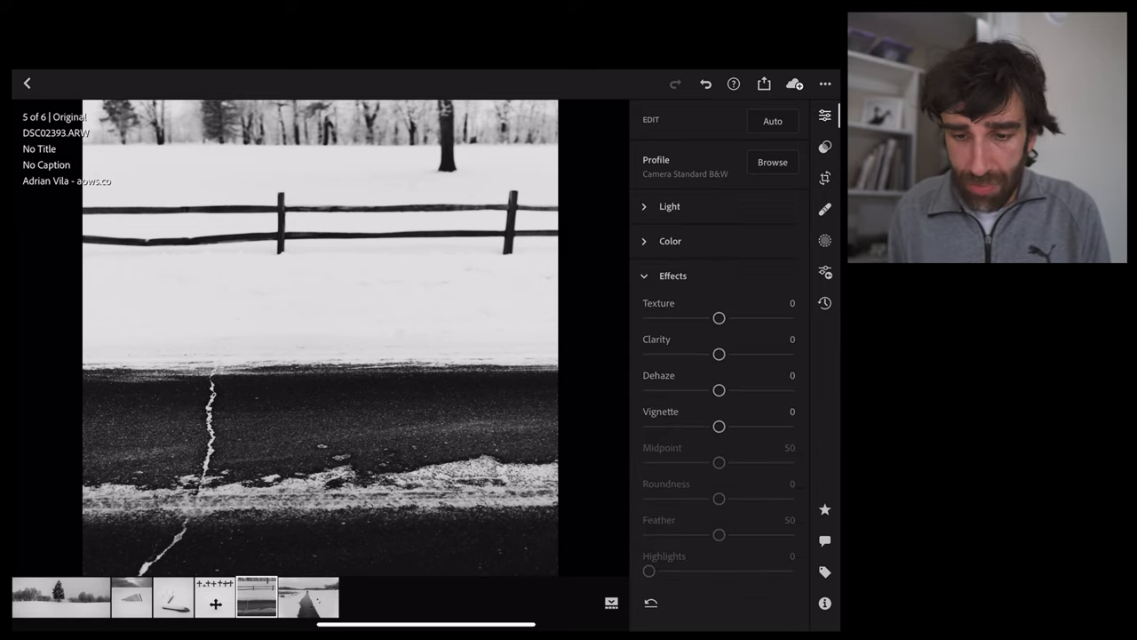
scroll("down", 3)
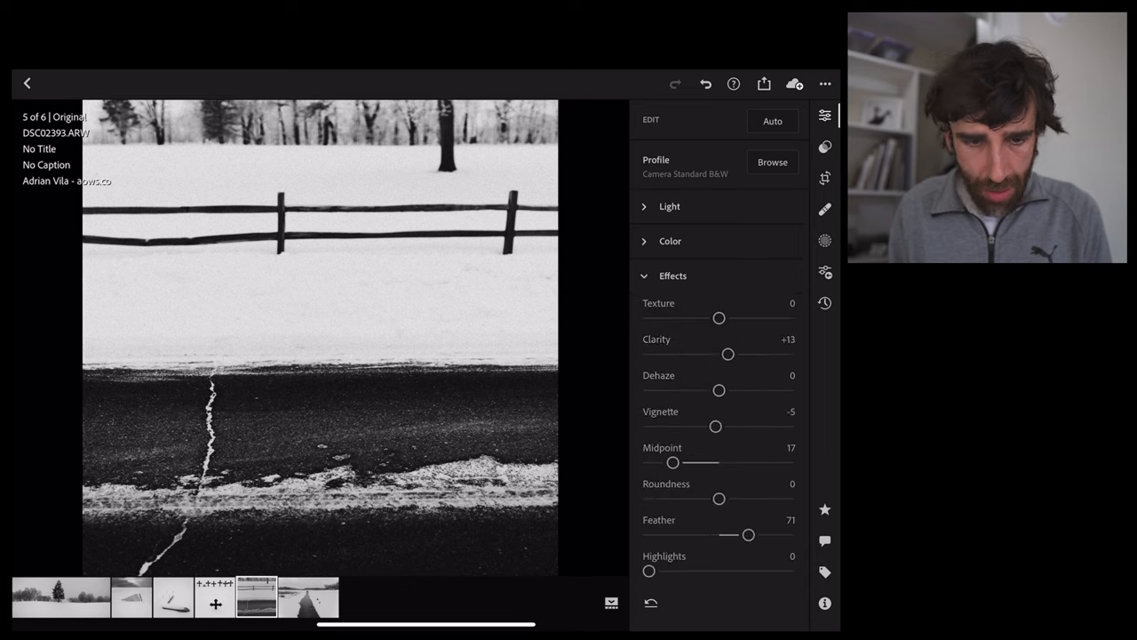
left_click(671, 275)
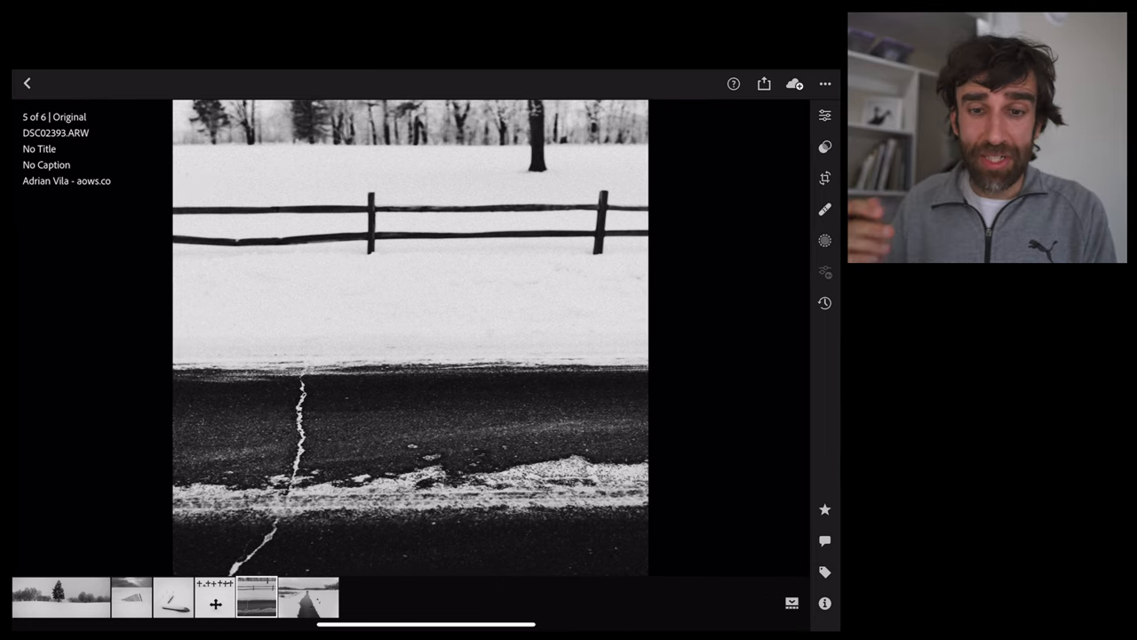
Open the duck photo over the icy stream in the Edit panel.
left_click(514, 458)
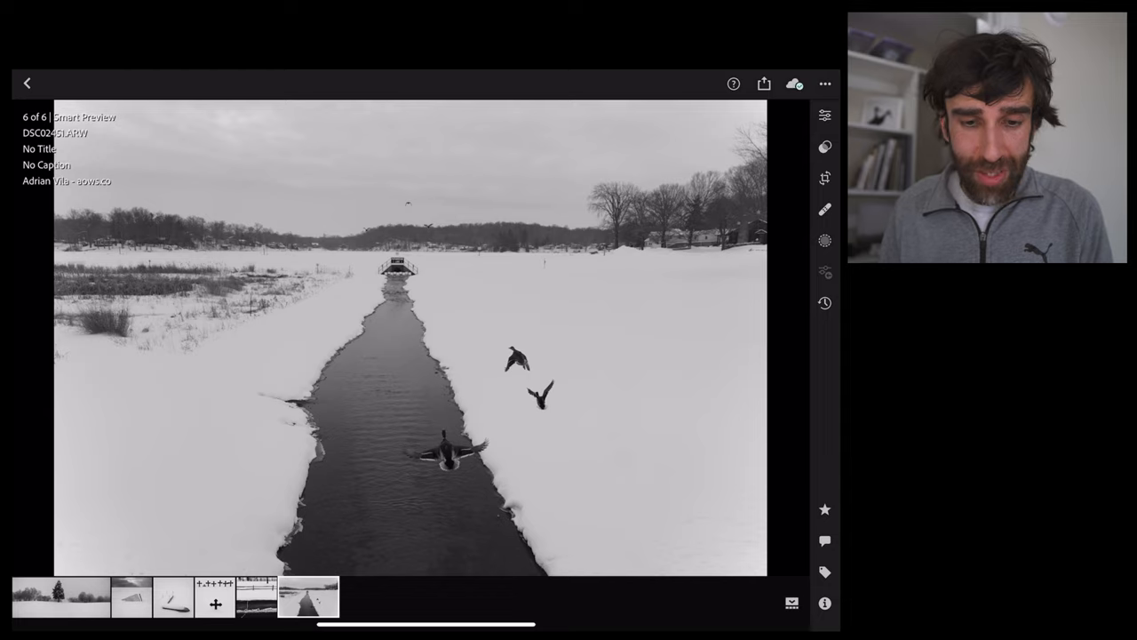
left_click(824, 114)
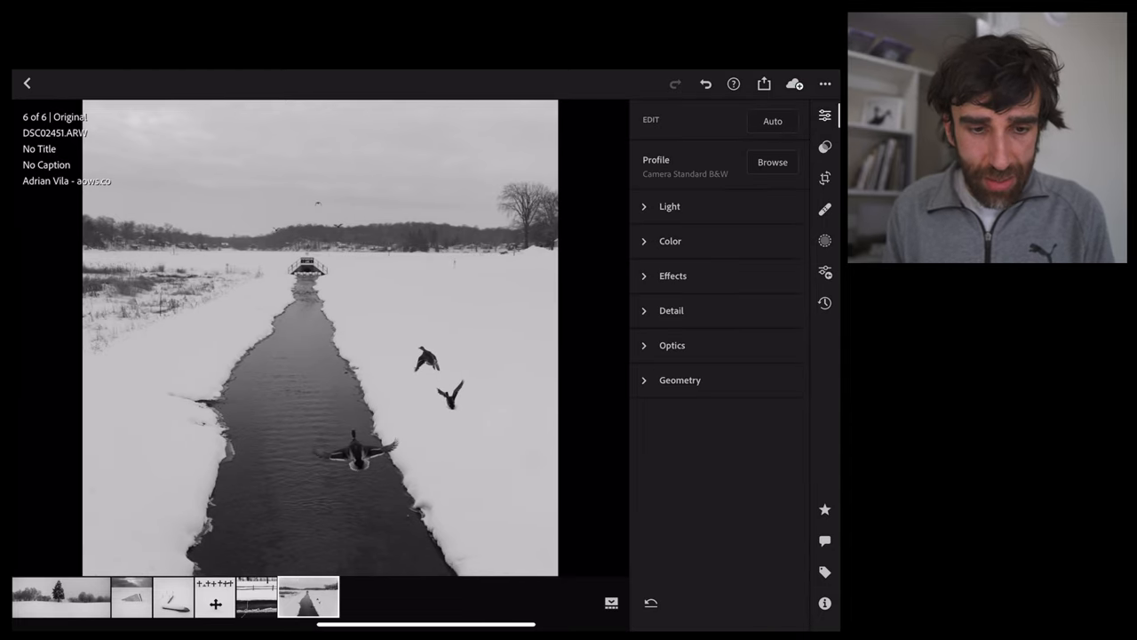
Crop the duck photo to a 1x1 square and level it with the straighten dial.
left_click(825, 178)
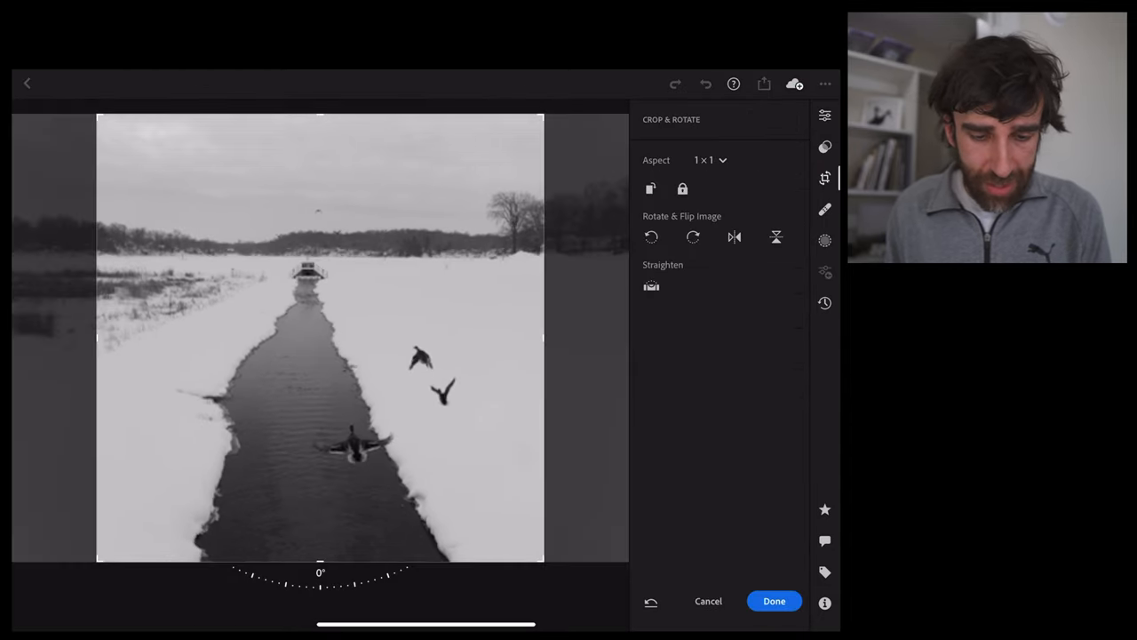
left_click_drag(320, 584, 323, 586)
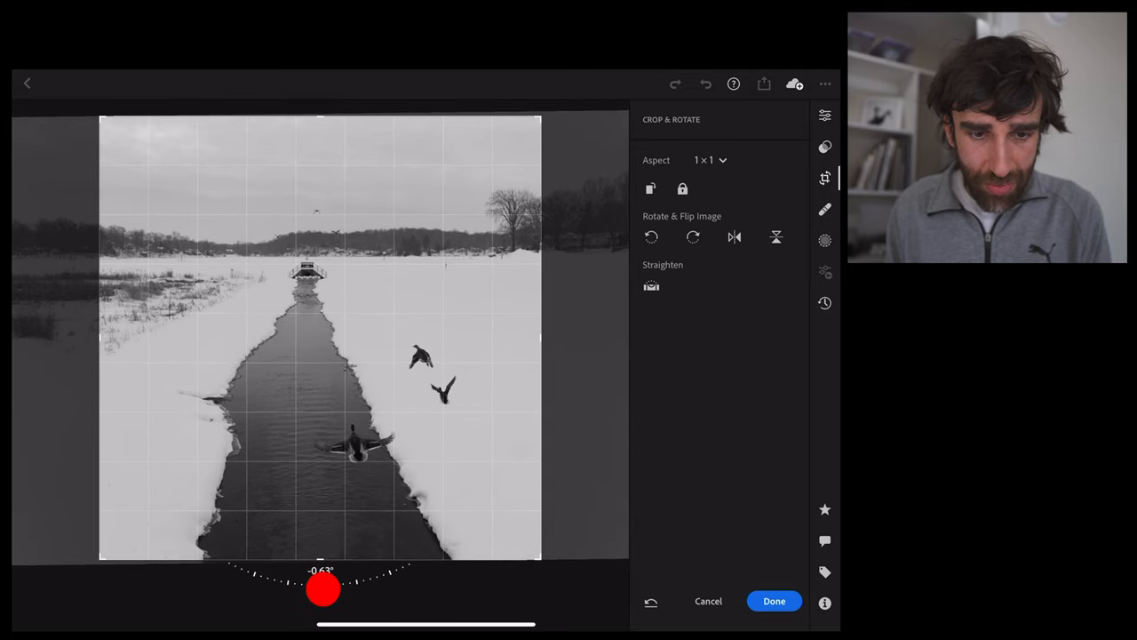
left_click_drag(323, 588, 341, 541)
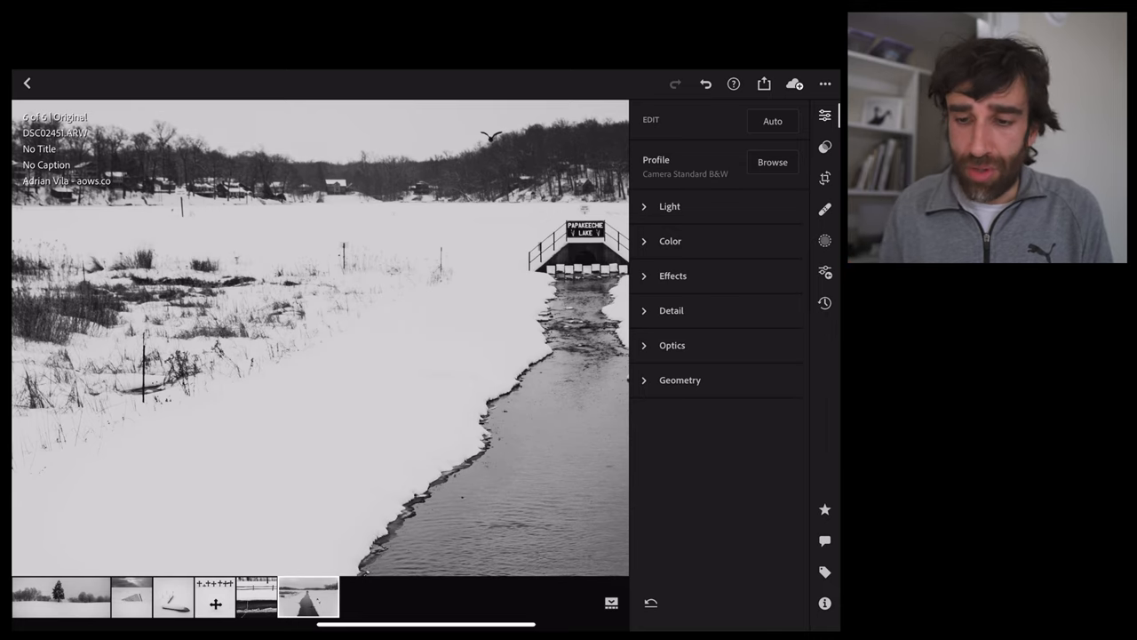
Heal away the dark grass patches on the left, then reconfirm the 1x1 crop.
left_click(313, 469)
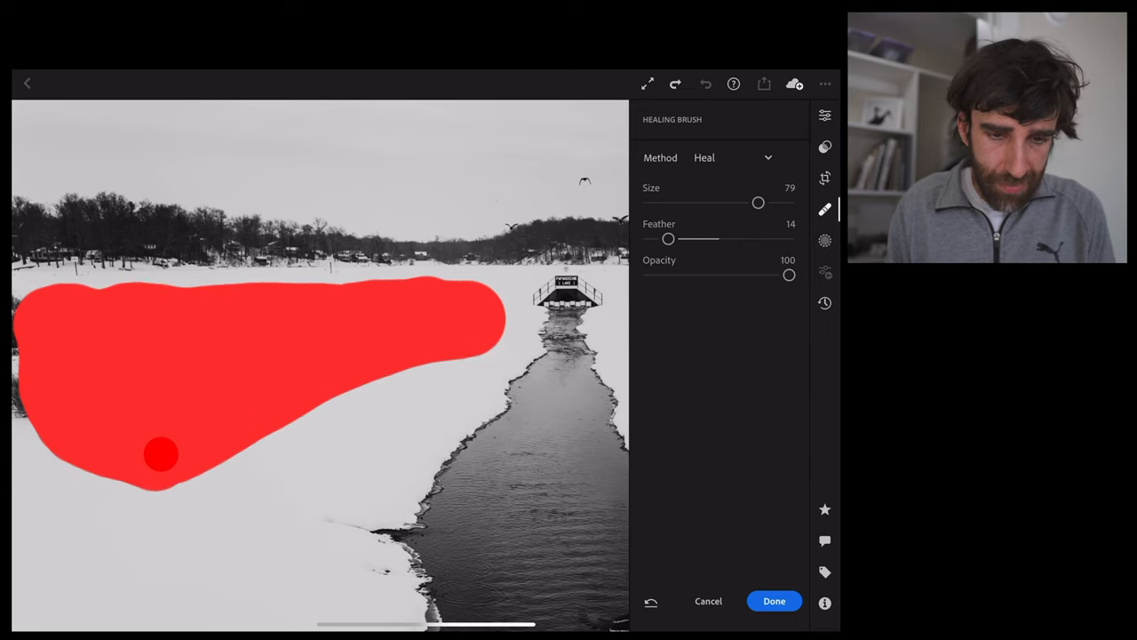
left_click(775, 601)
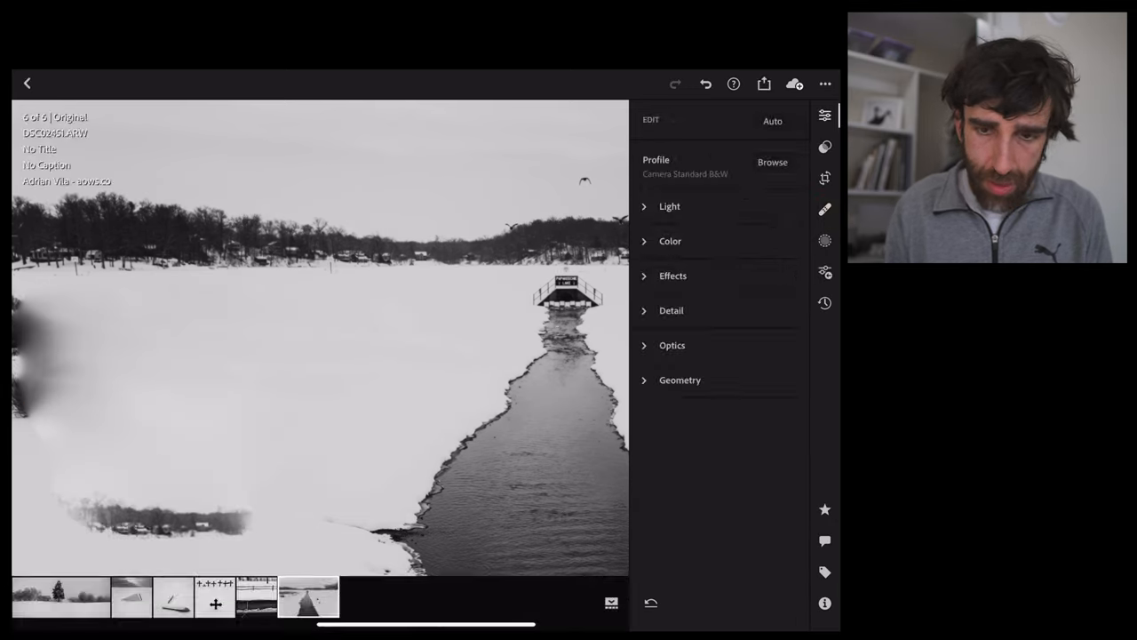
left_click(824, 178)
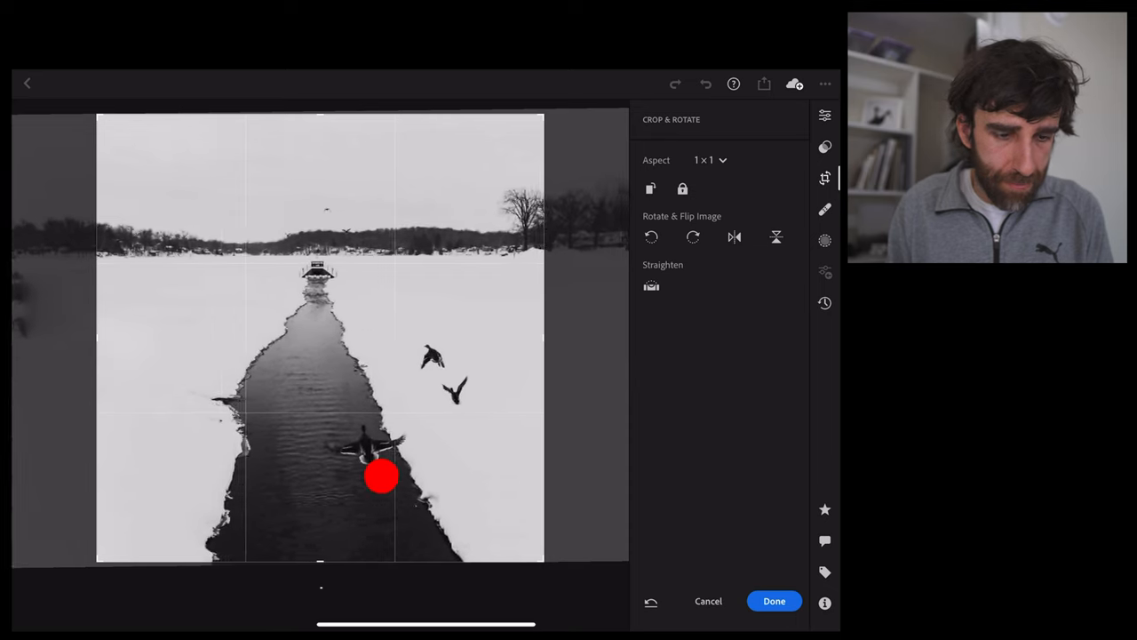
left_click(775, 601)
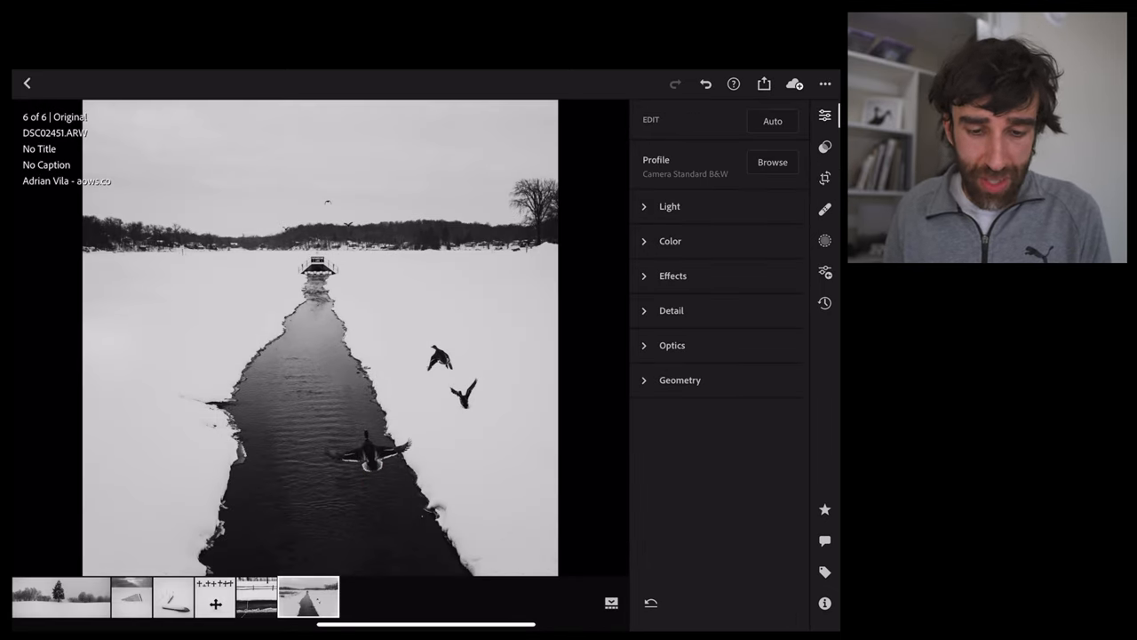
Preview the finished duck photo full-frame, then switch to the lone pine panorama.
left_click(484, 495)
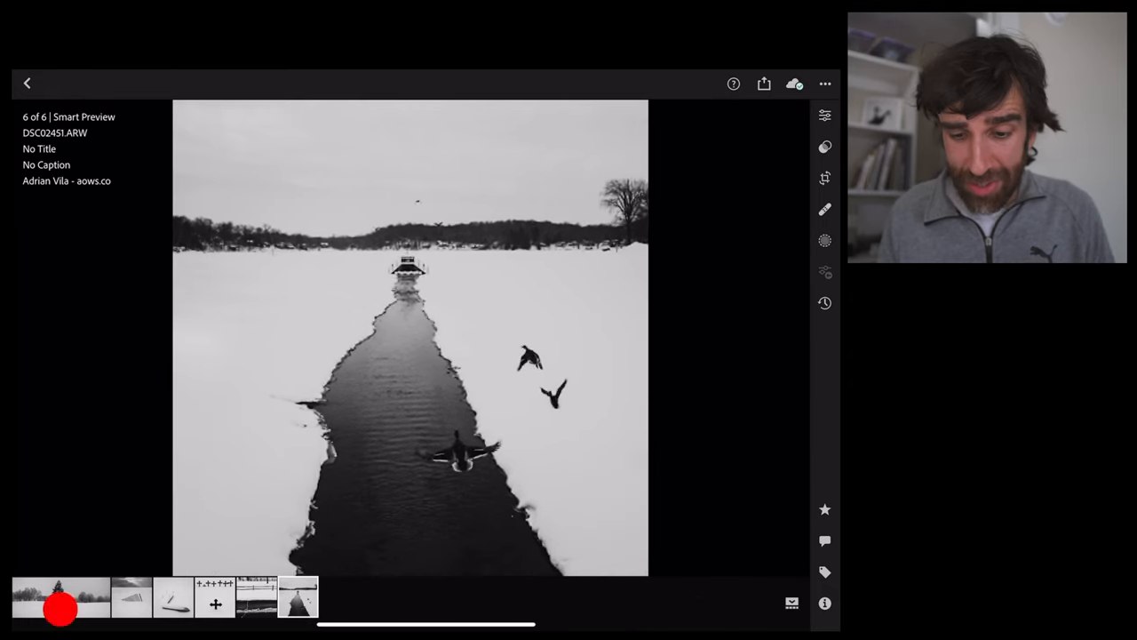
left_click(61, 597)
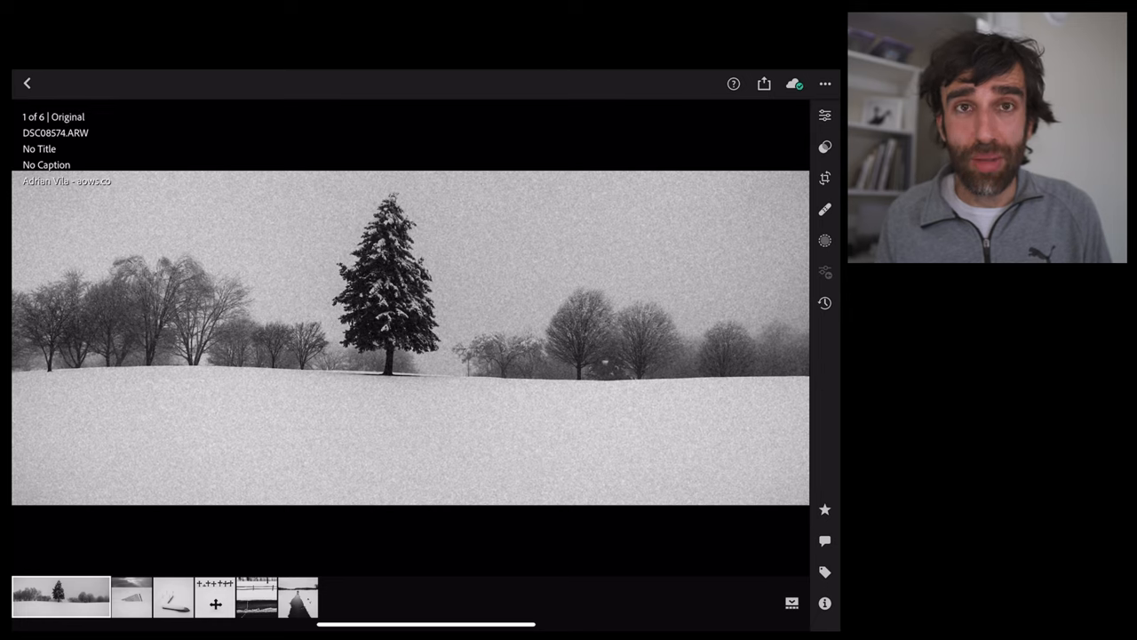